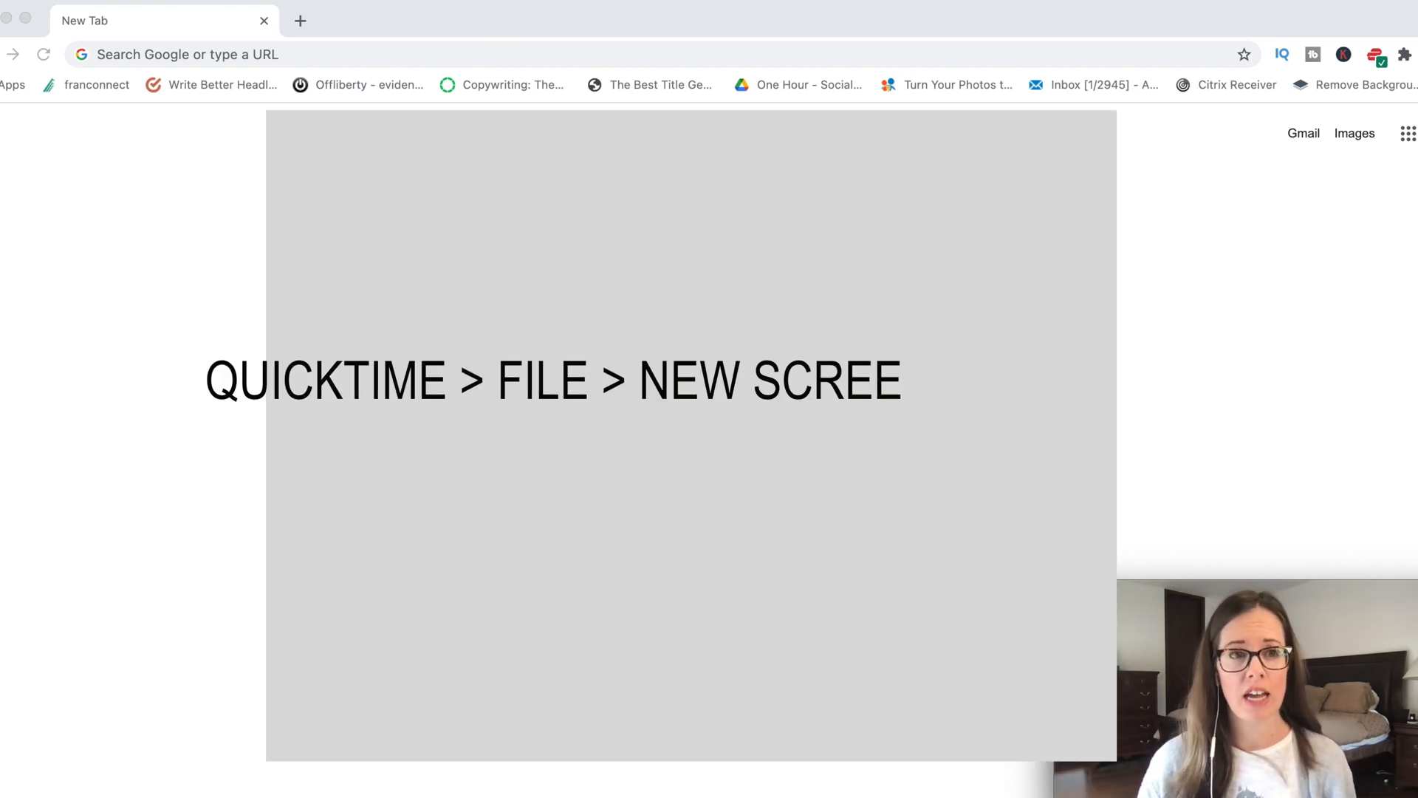
# Search for the Google search bar recording ('hv') and select it to place above the interview.
pyautogui.click(72, 20)
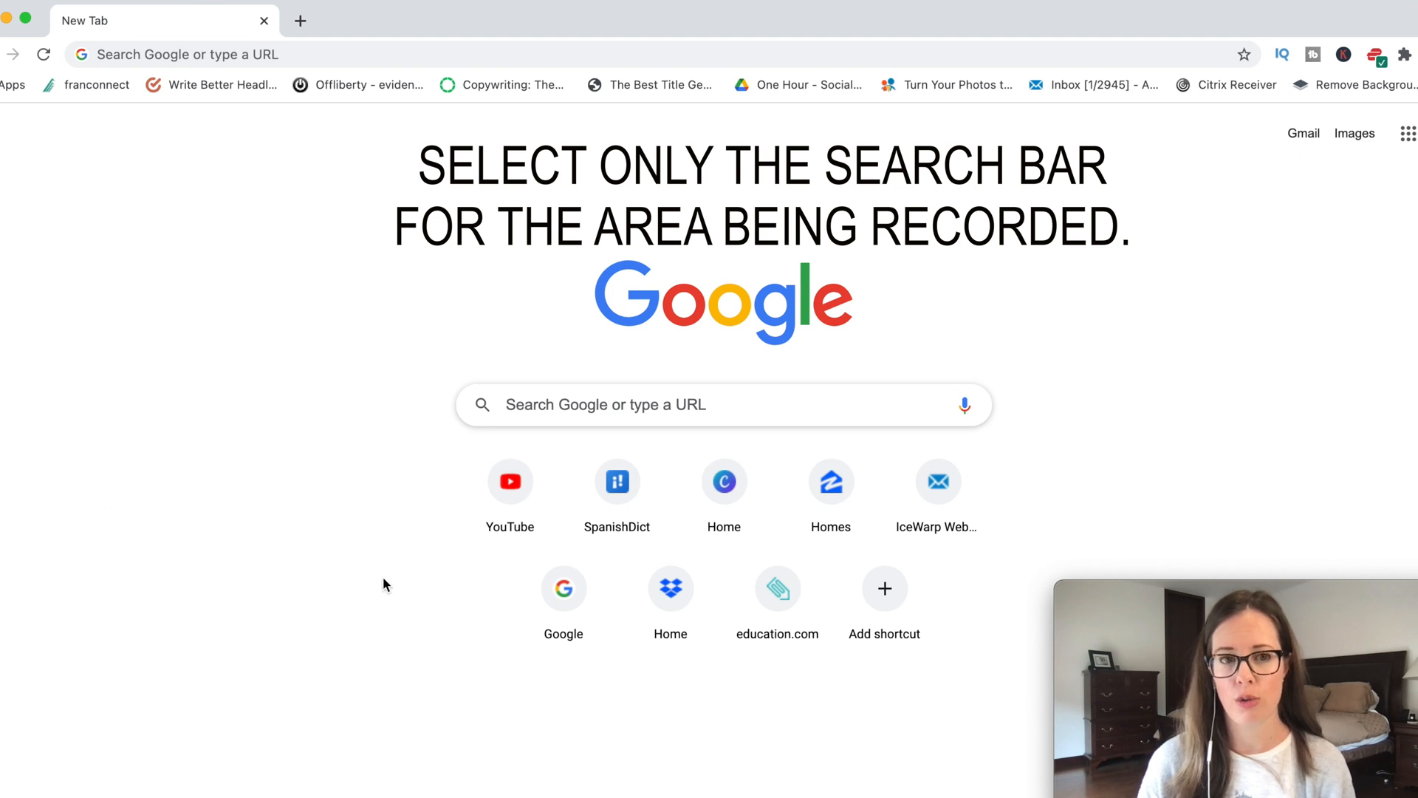
pyautogui.click(724, 403)
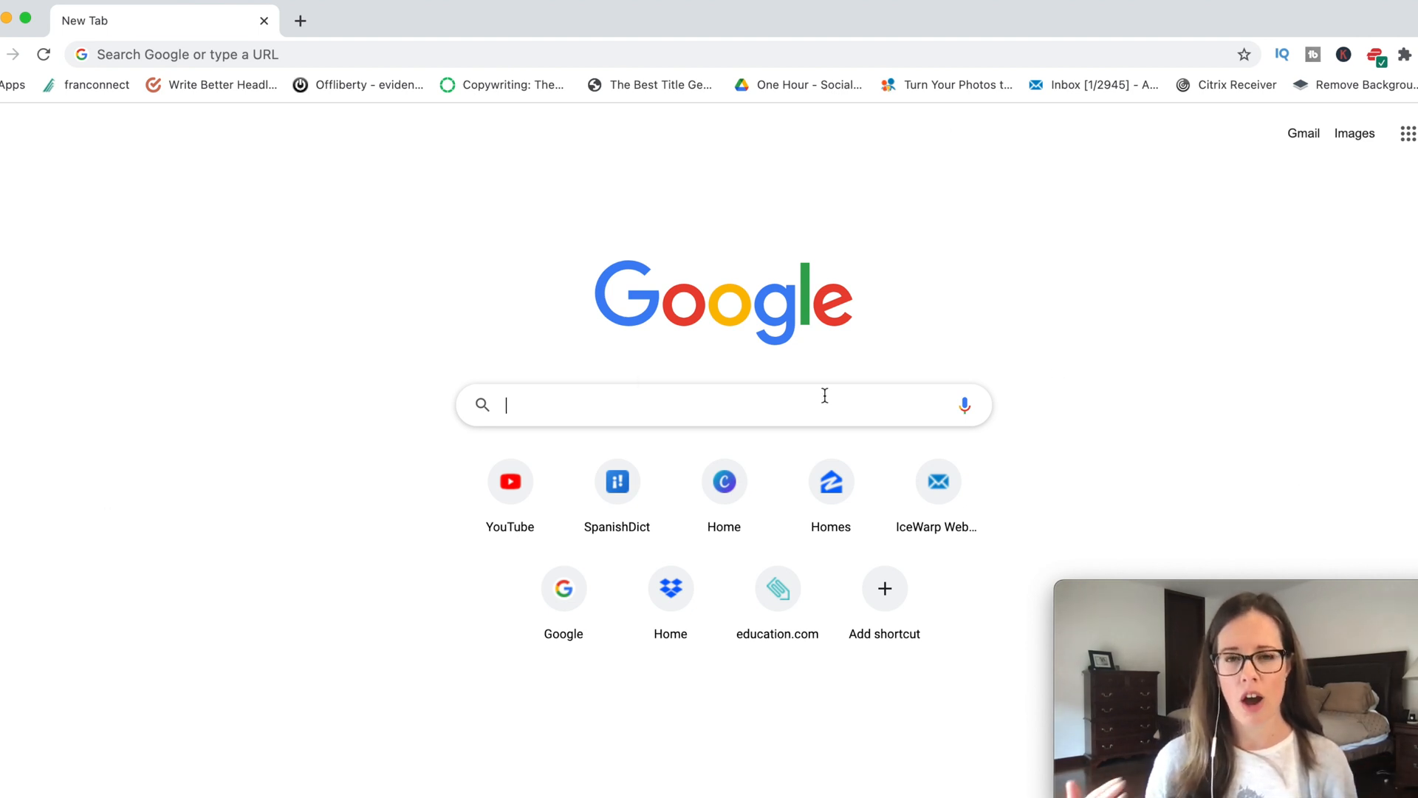
pyautogui.write('hvac')
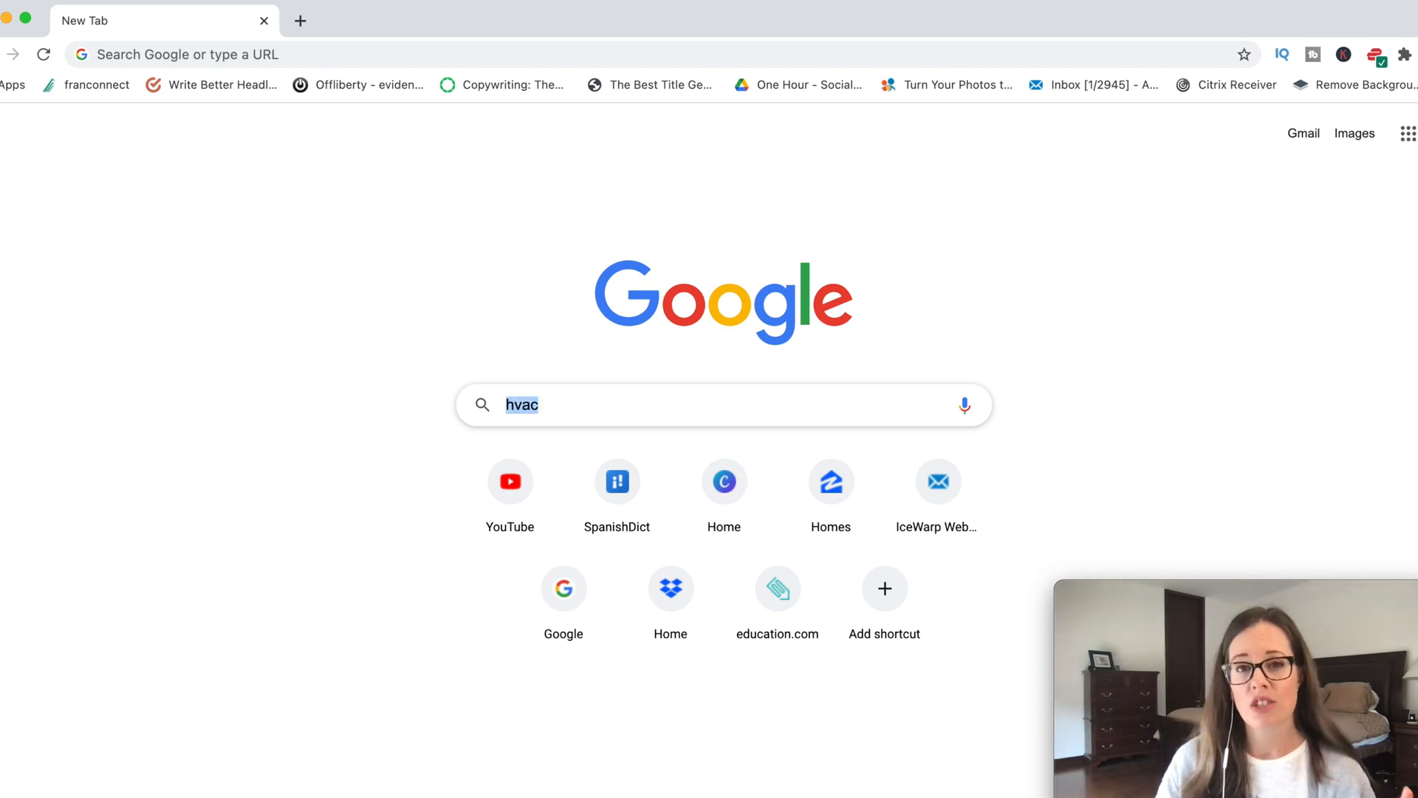
pyautogui.press('Backspace')
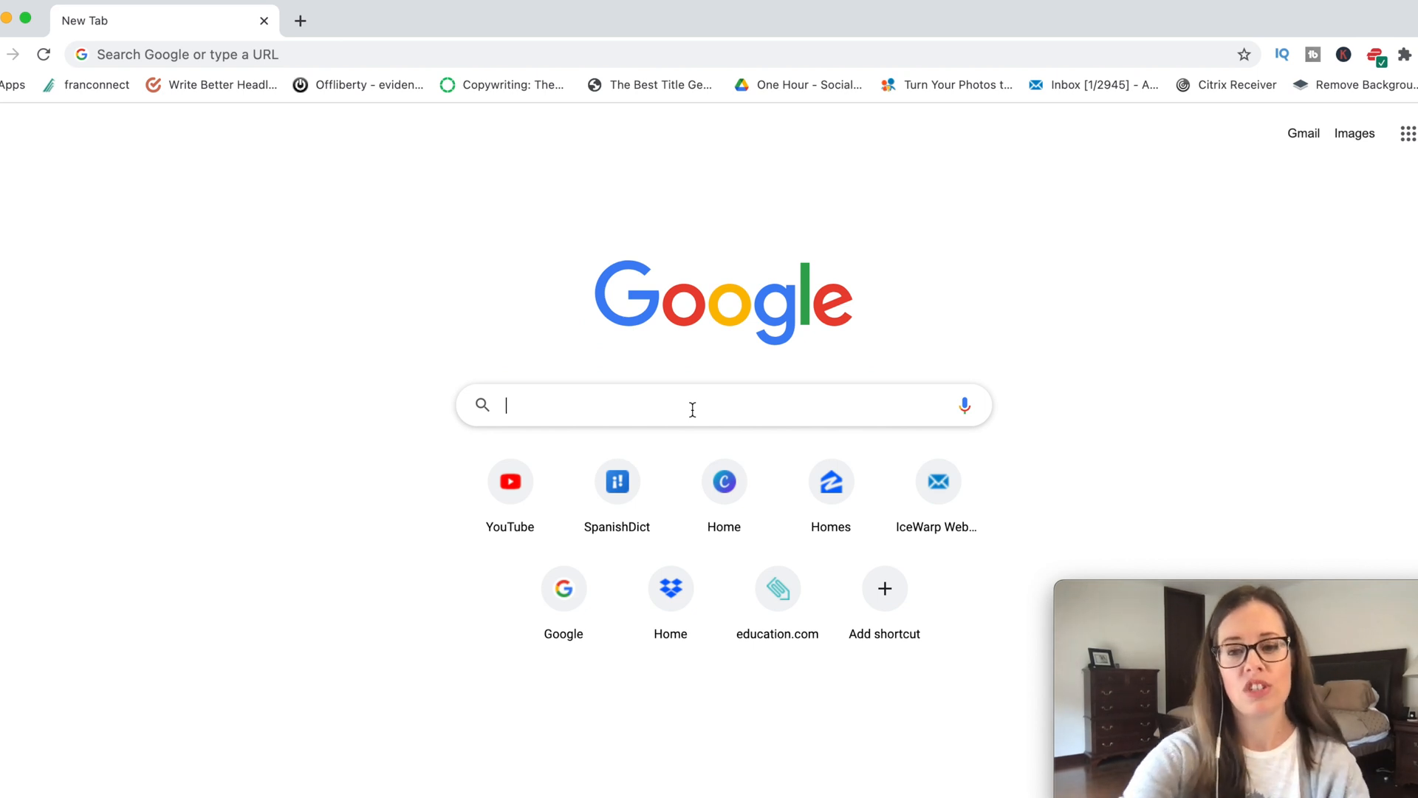
pyautogui.moveTo(708, 418)
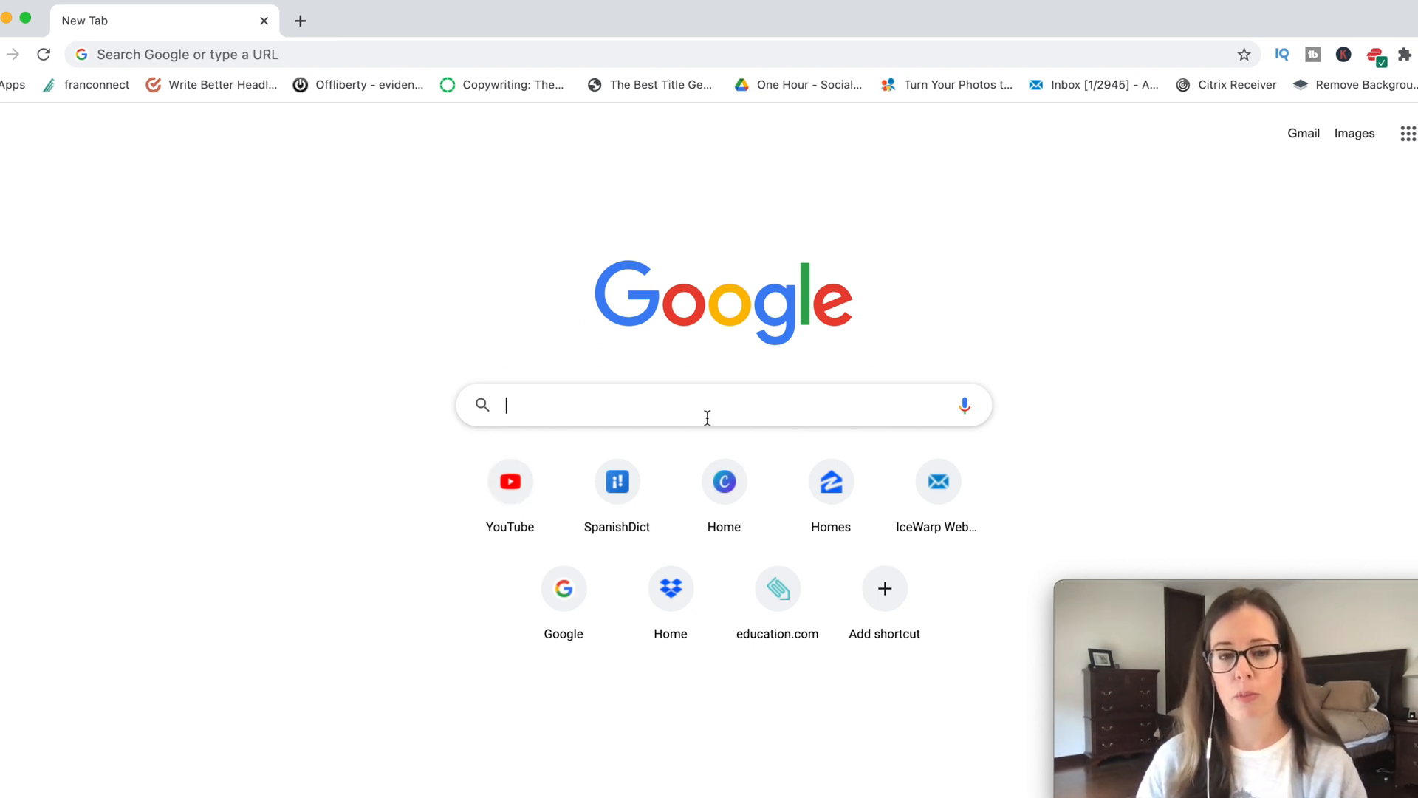
pyautogui.write('hv')
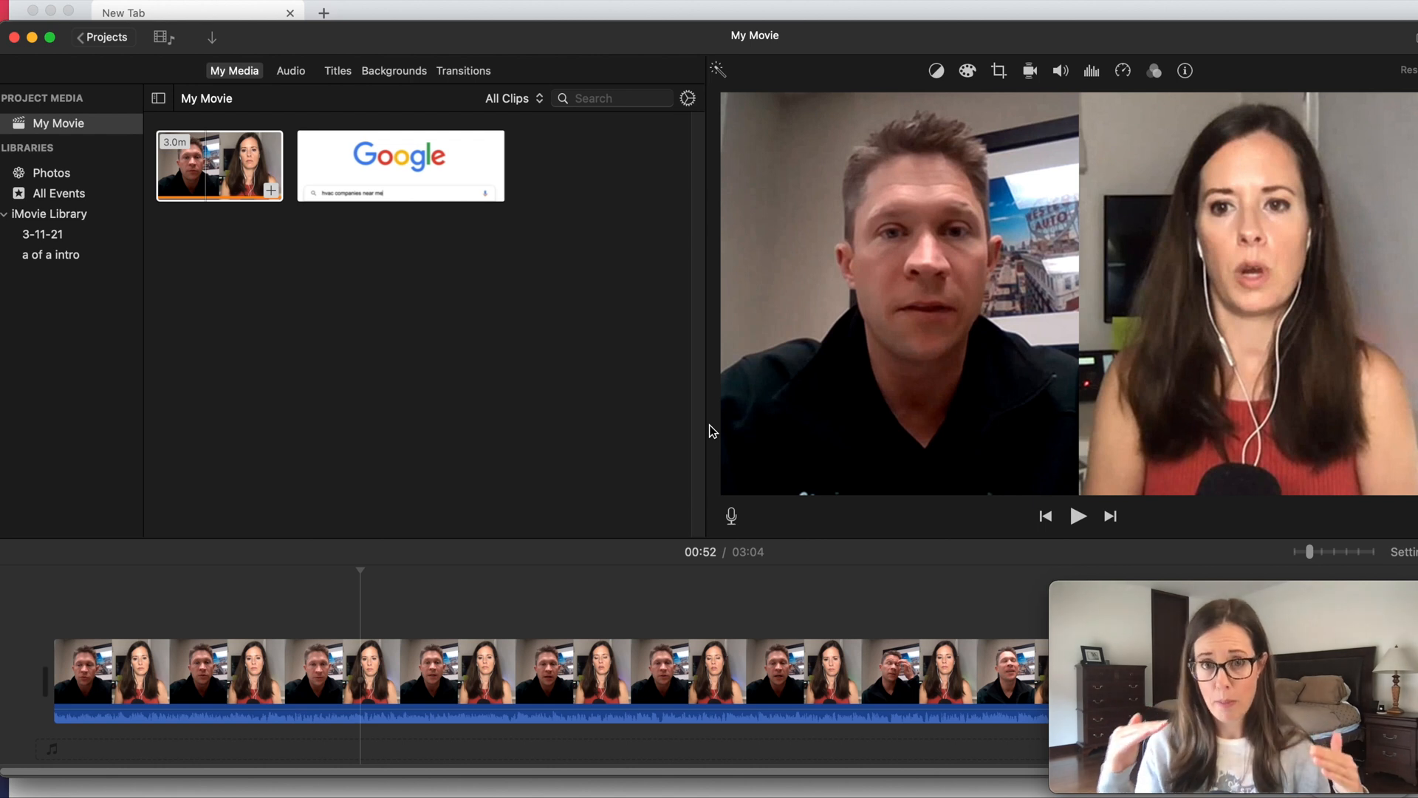
pyautogui.click(400, 165)
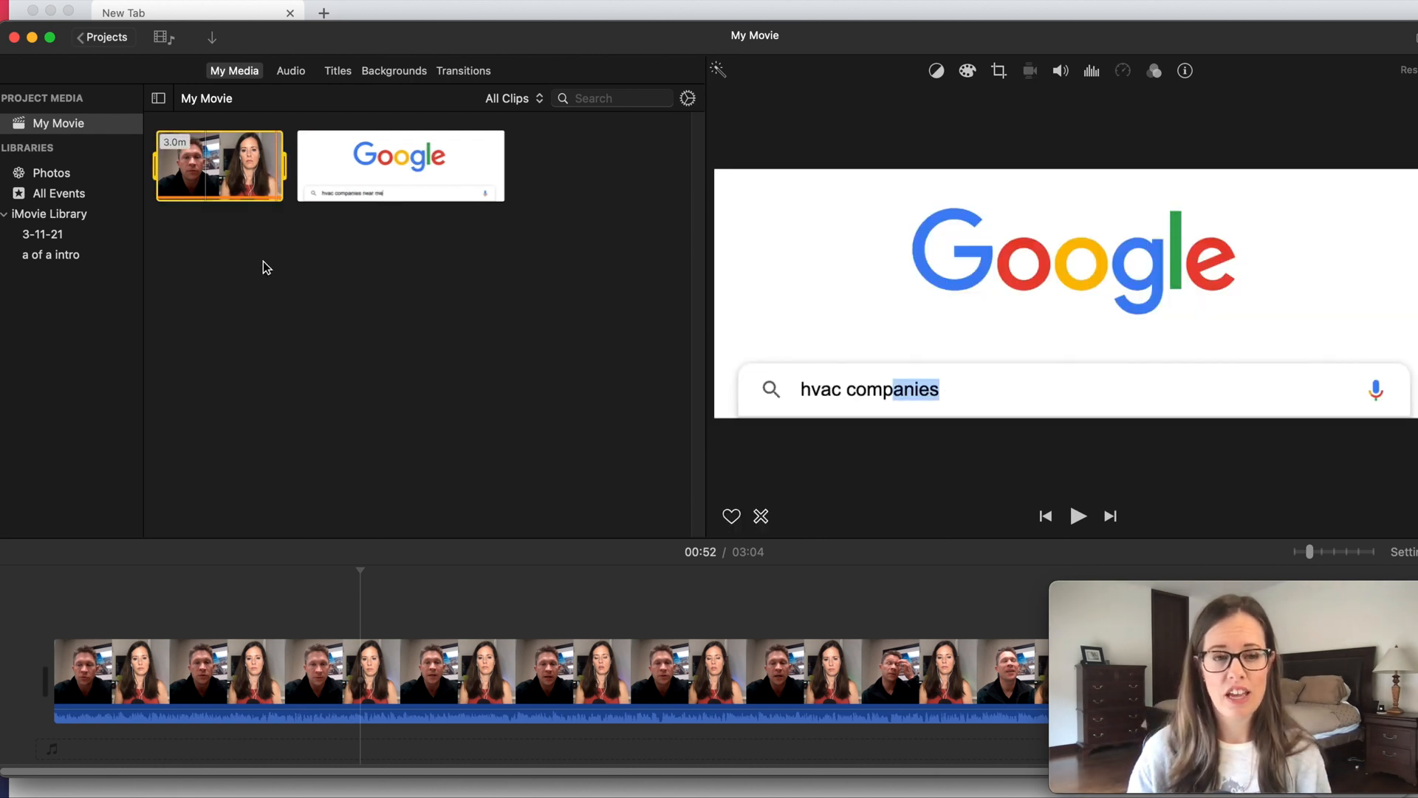
pyautogui.click(400, 165)
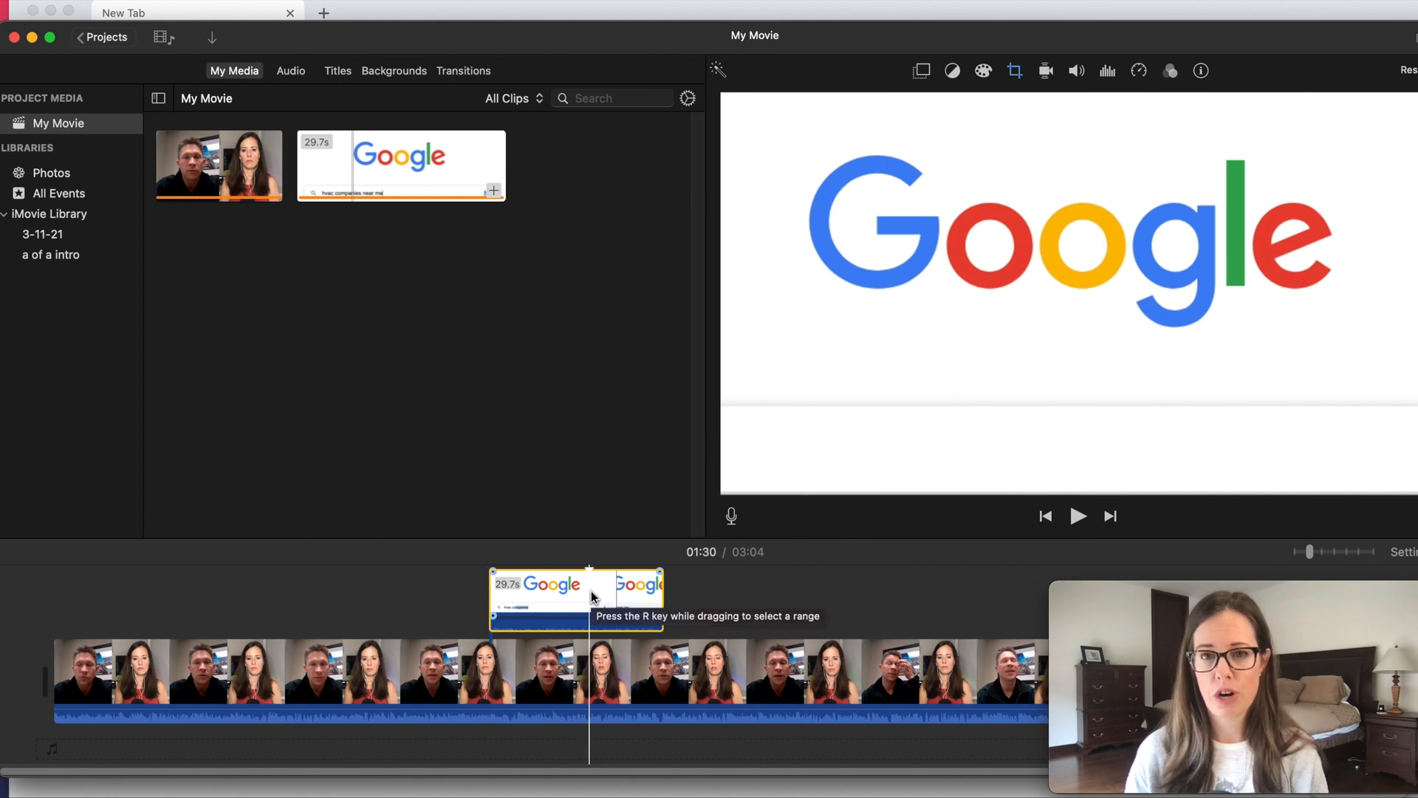
# Set the Google clip's crop to Fit, its cutaway to Picture in Picture, with a thick border.
pyautogui.click(1014, 71)
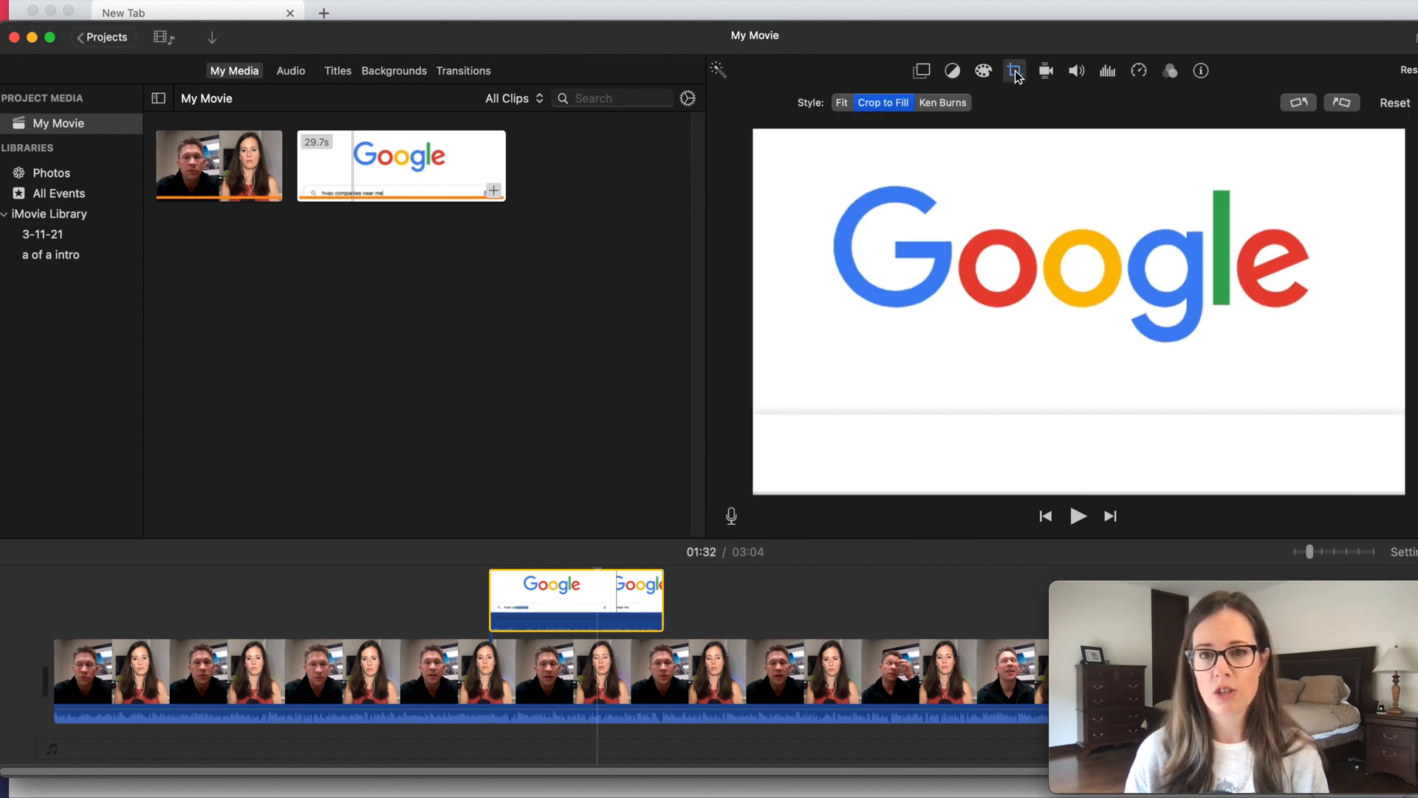
pyautogui.click(841, 102)
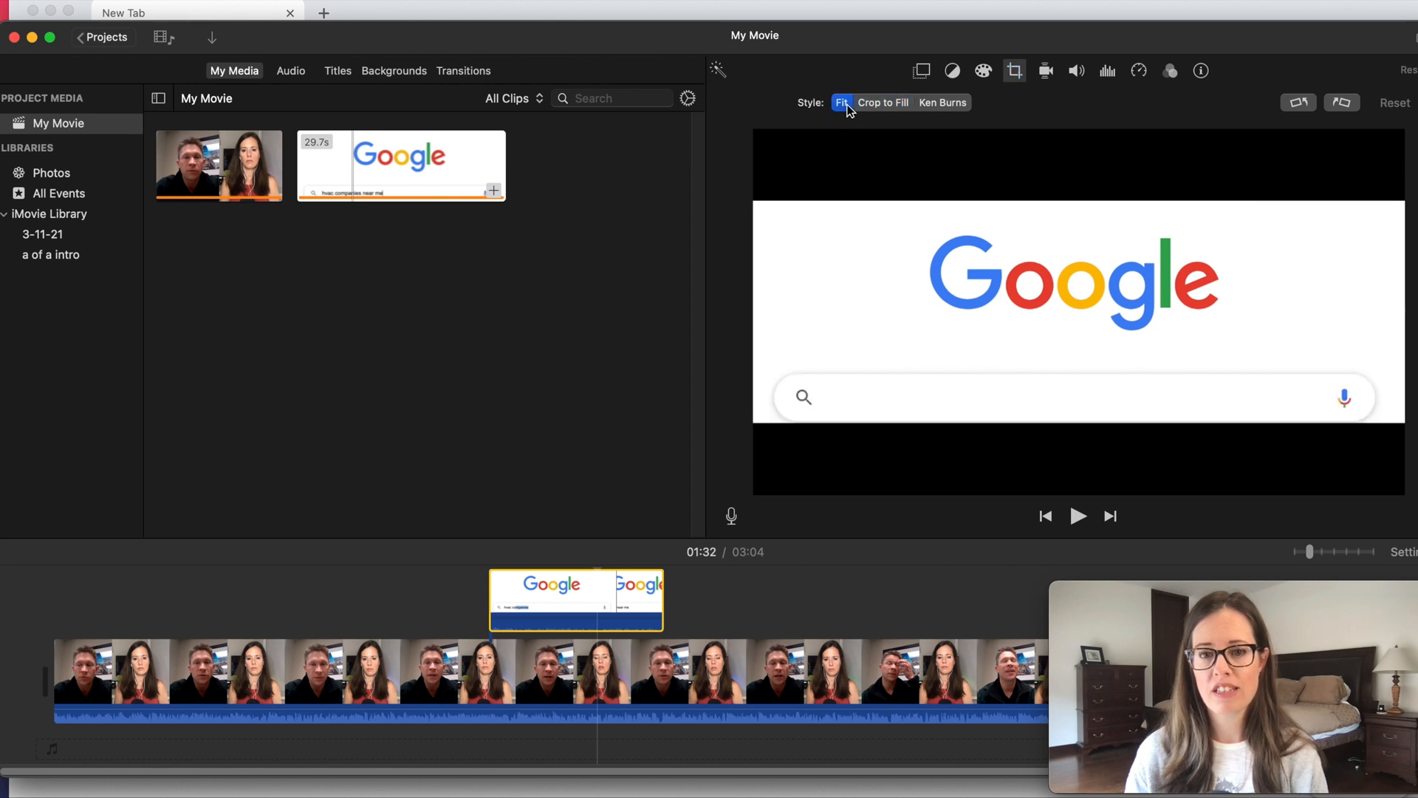
pyautogui.click(921, 71)
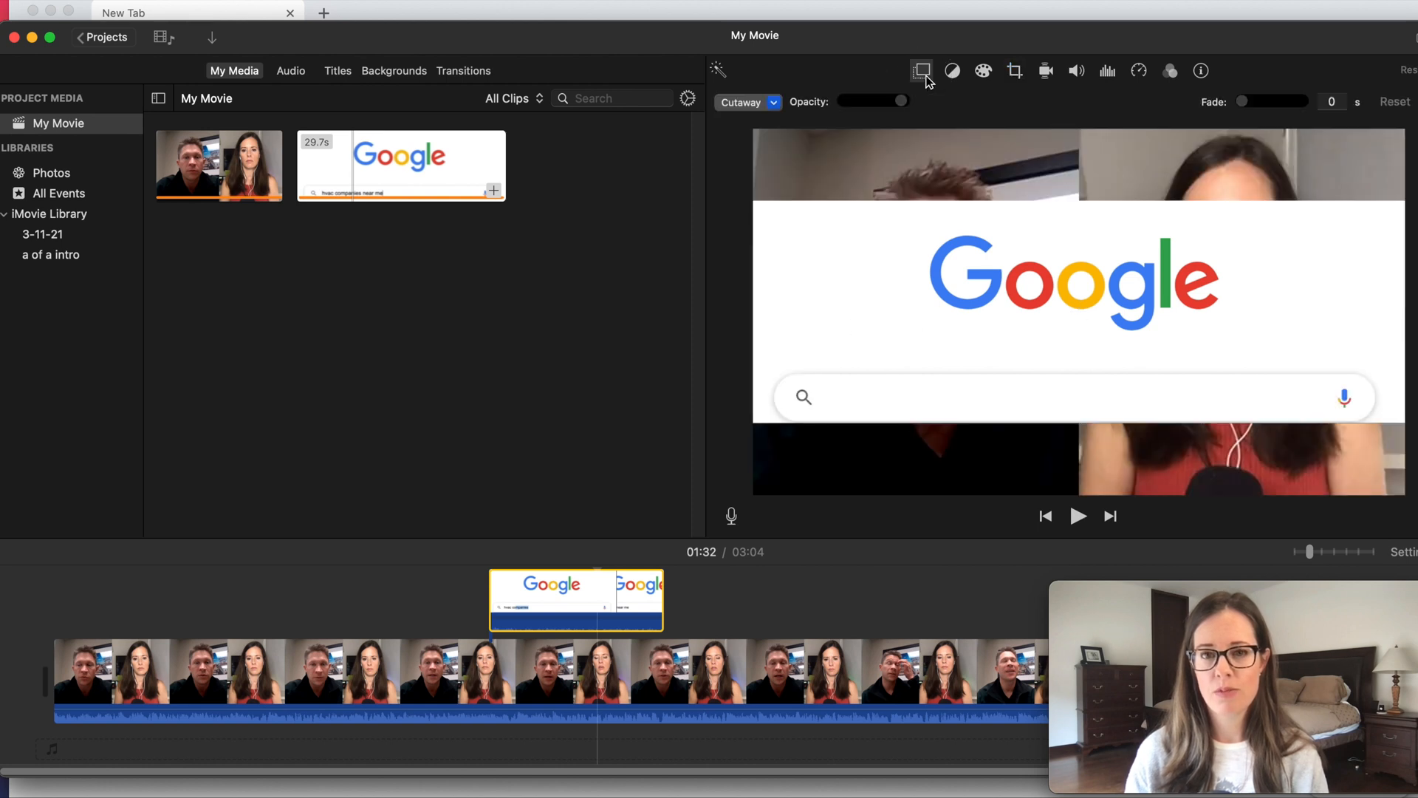
pyautogui.moveTo(577, 549)
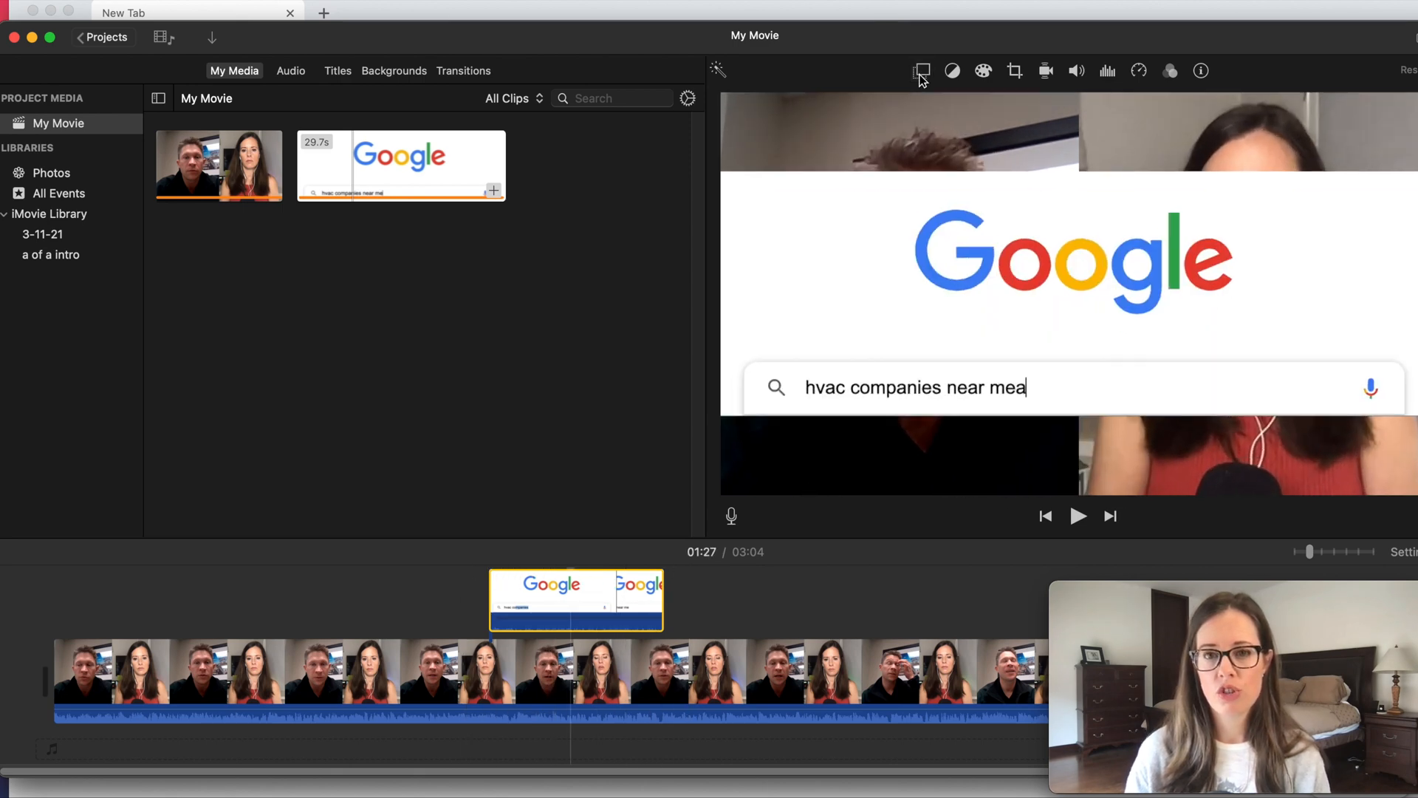
pyautogui.click(921, 71)
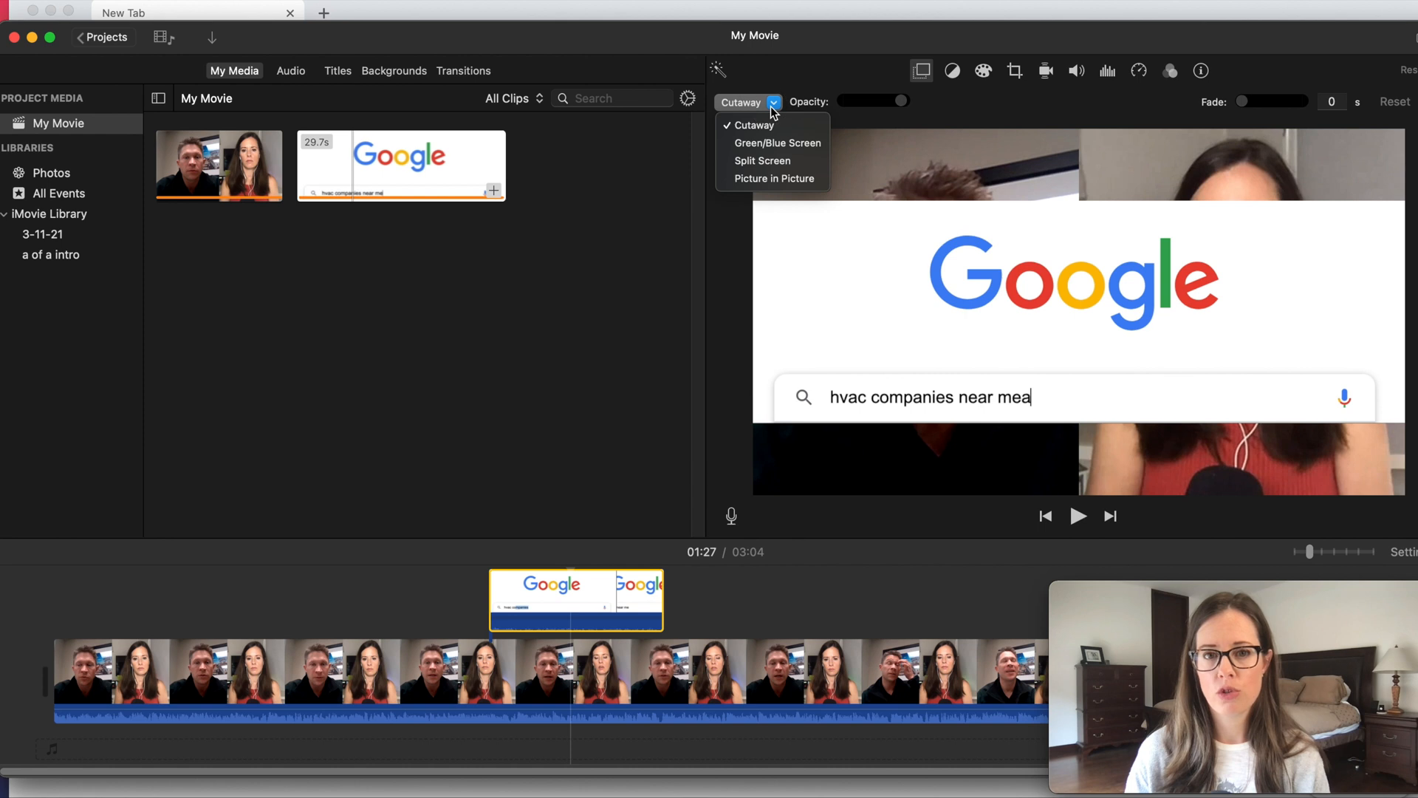
pyautogui.click(774, 178)
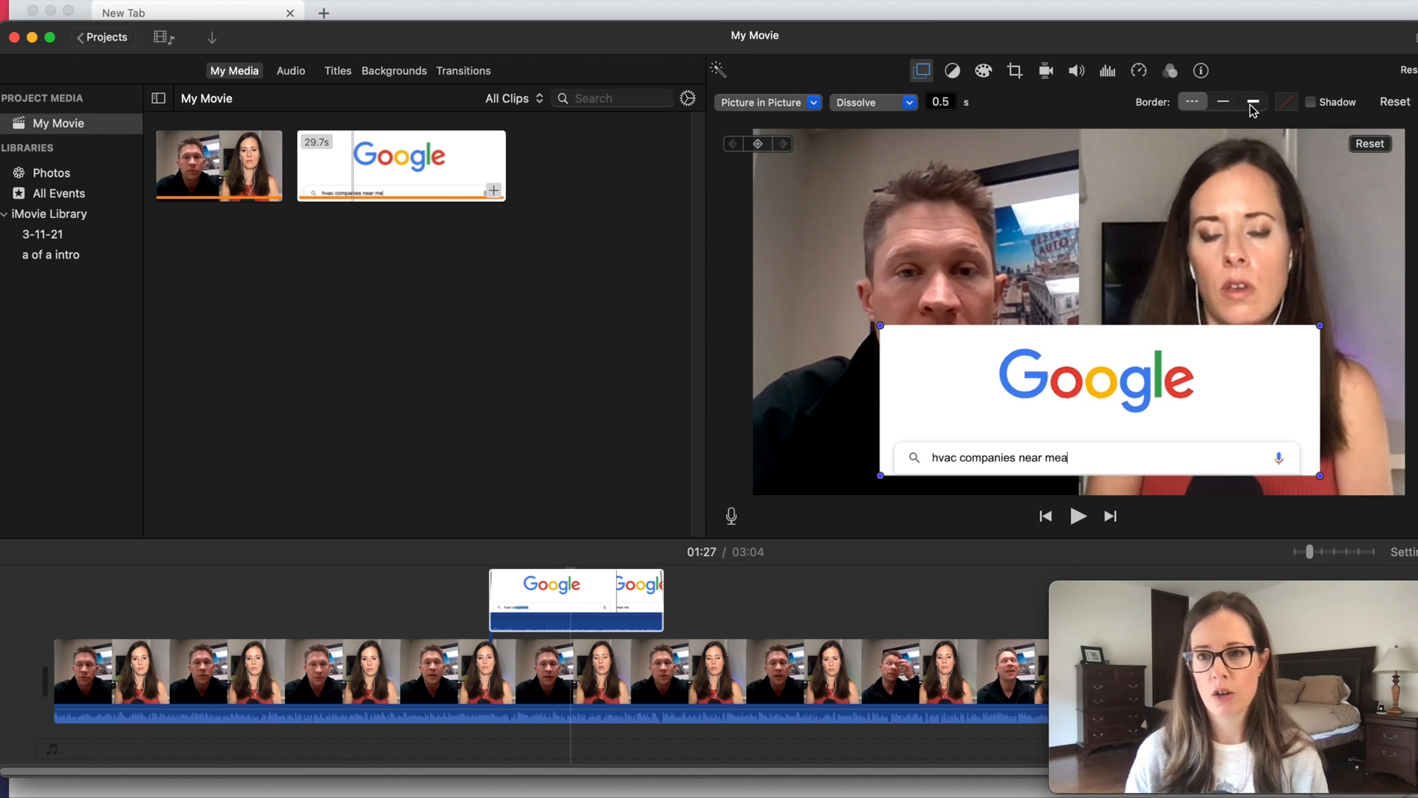
pyautogui.click(1253, 102)
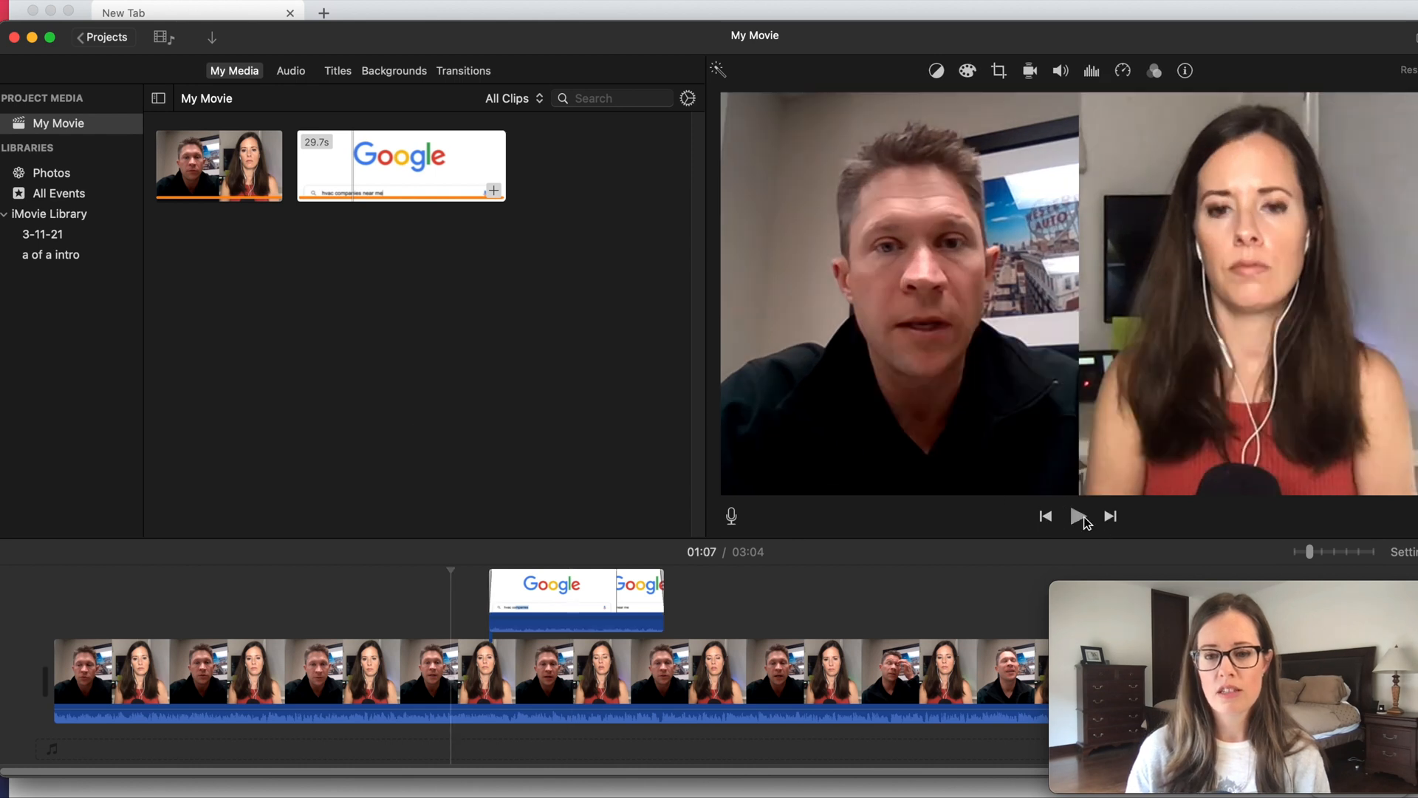
pyautogui.click(1077, 516)
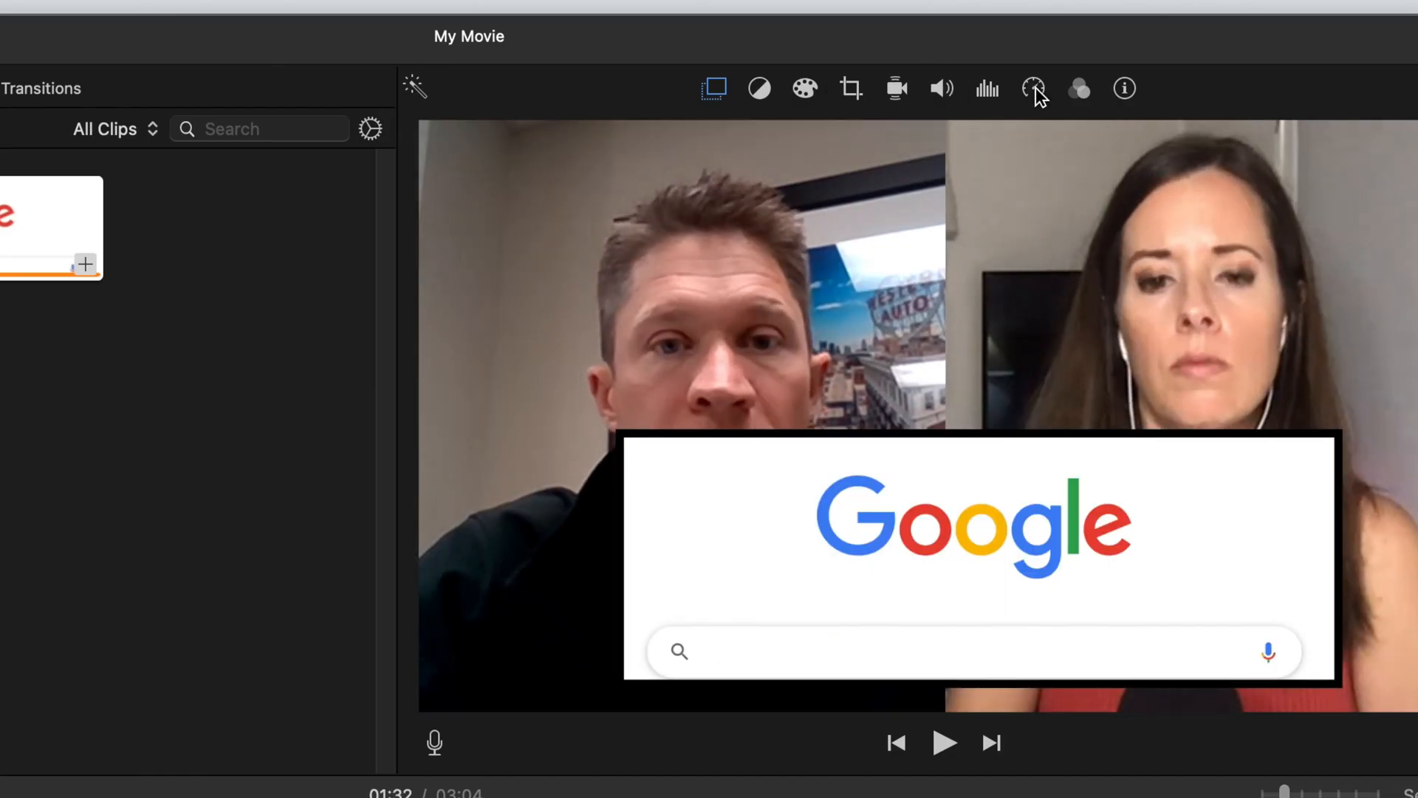
pyautogui.click(1034, 88)
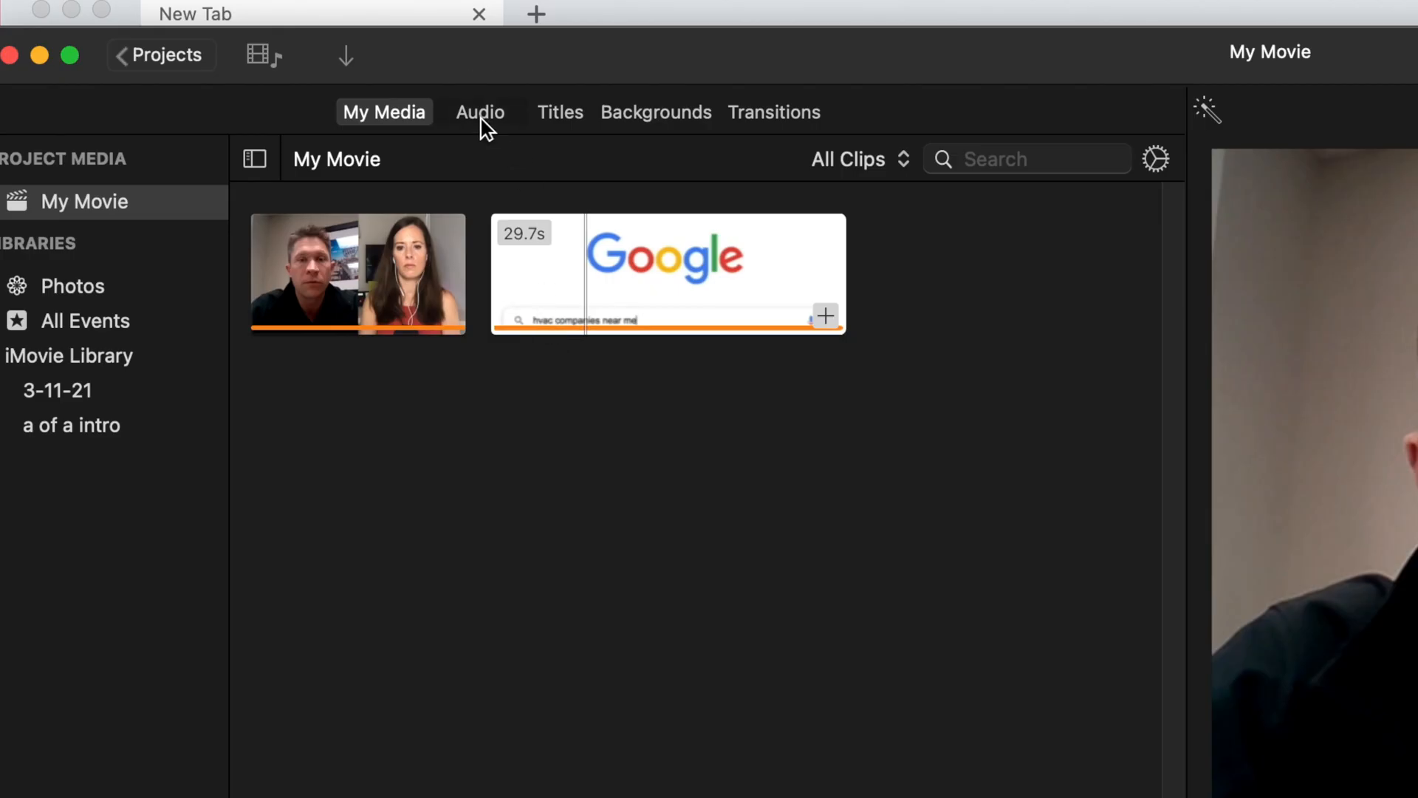
# Search sound effects for 'typ' and preview Typewriter Electric under the search bar overlay.
pyautogui.click(480, 113)
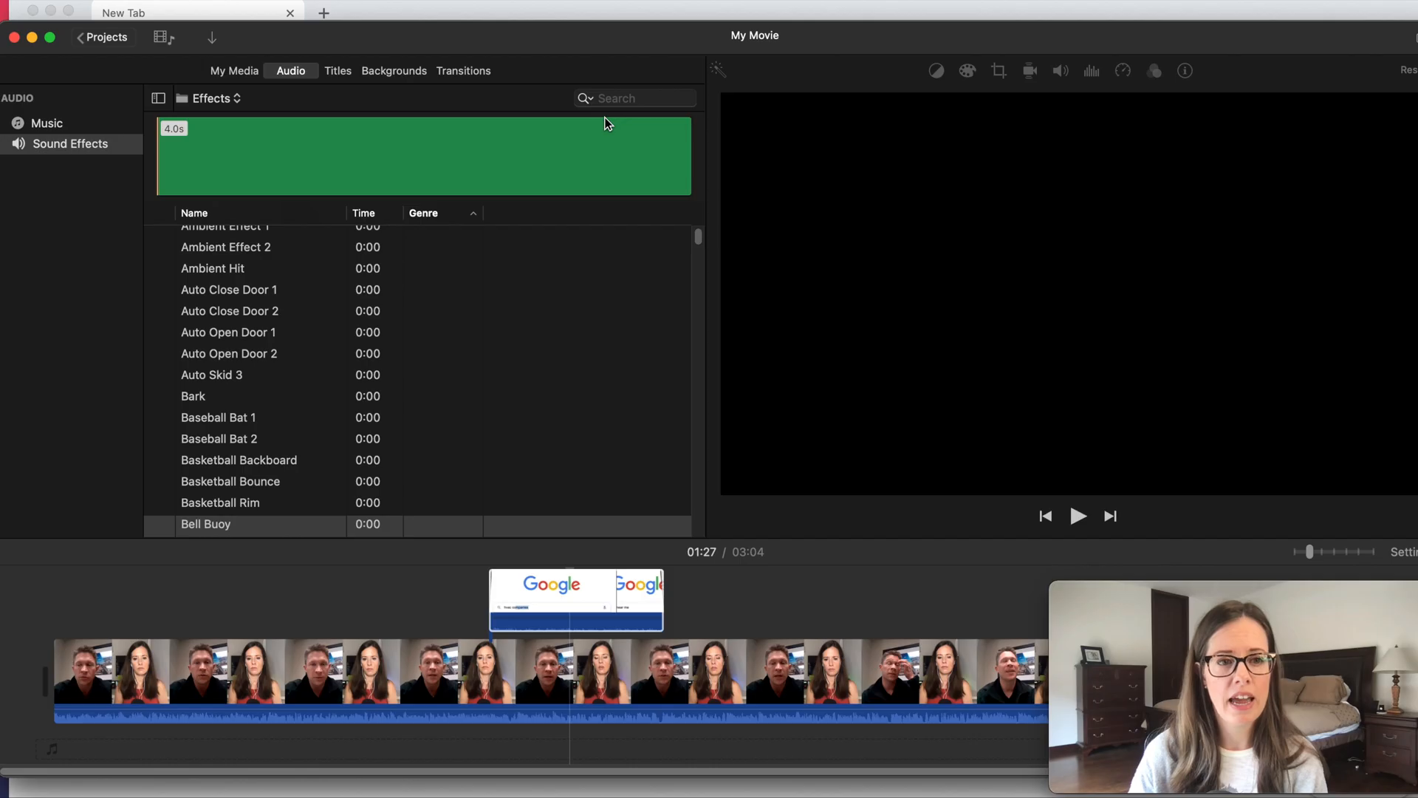
pyautogui.write('type')
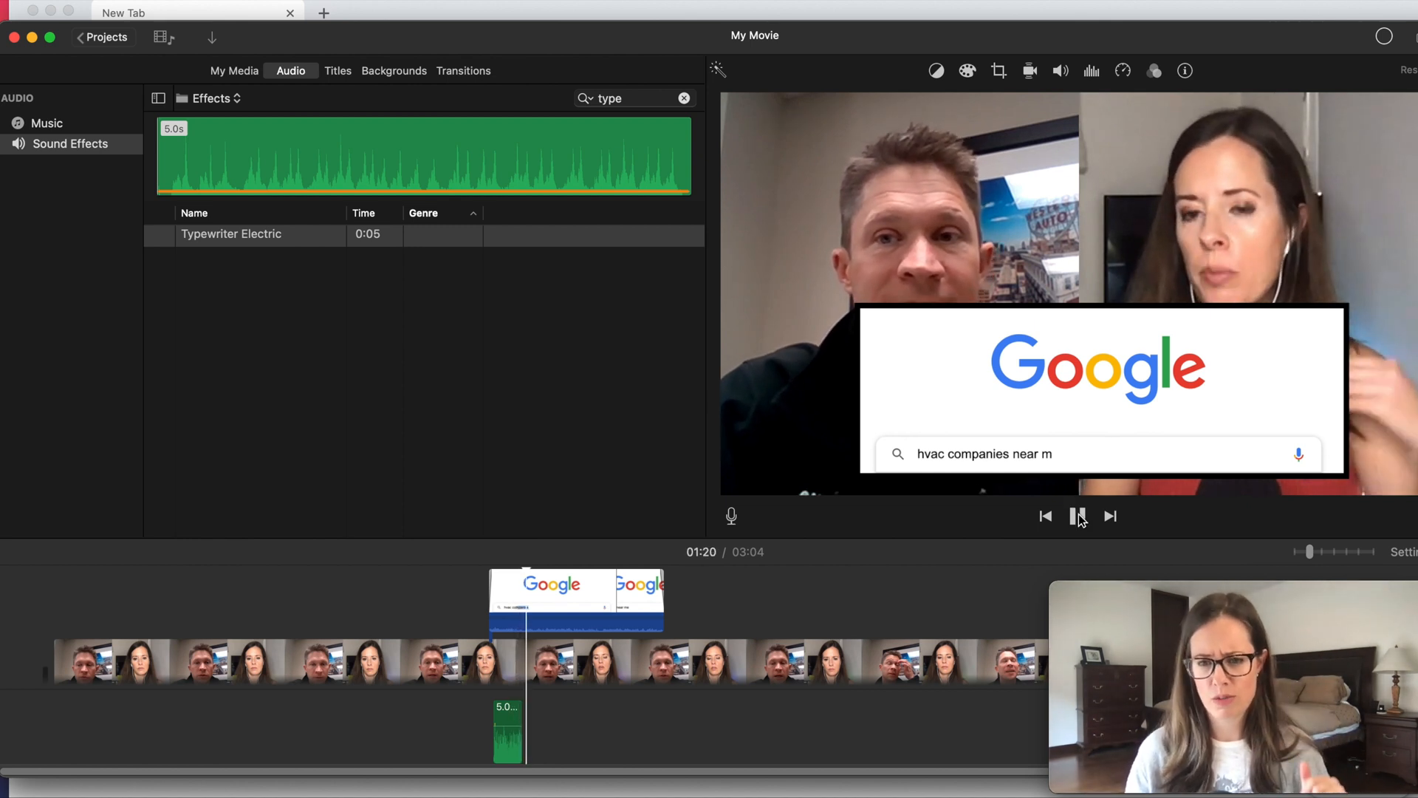
pyautogui.click(1078, 515)
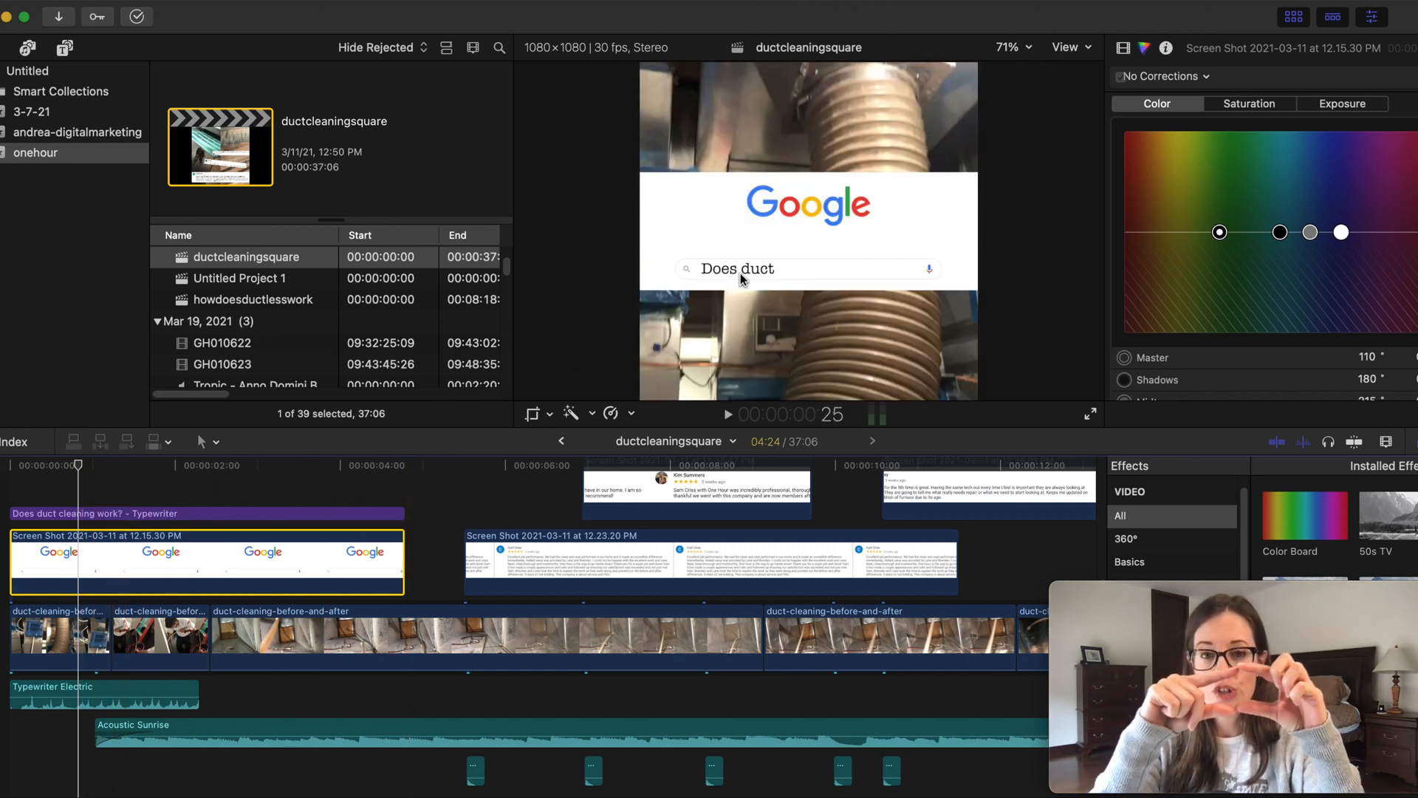
pyautogui.moveTo(713, 282)
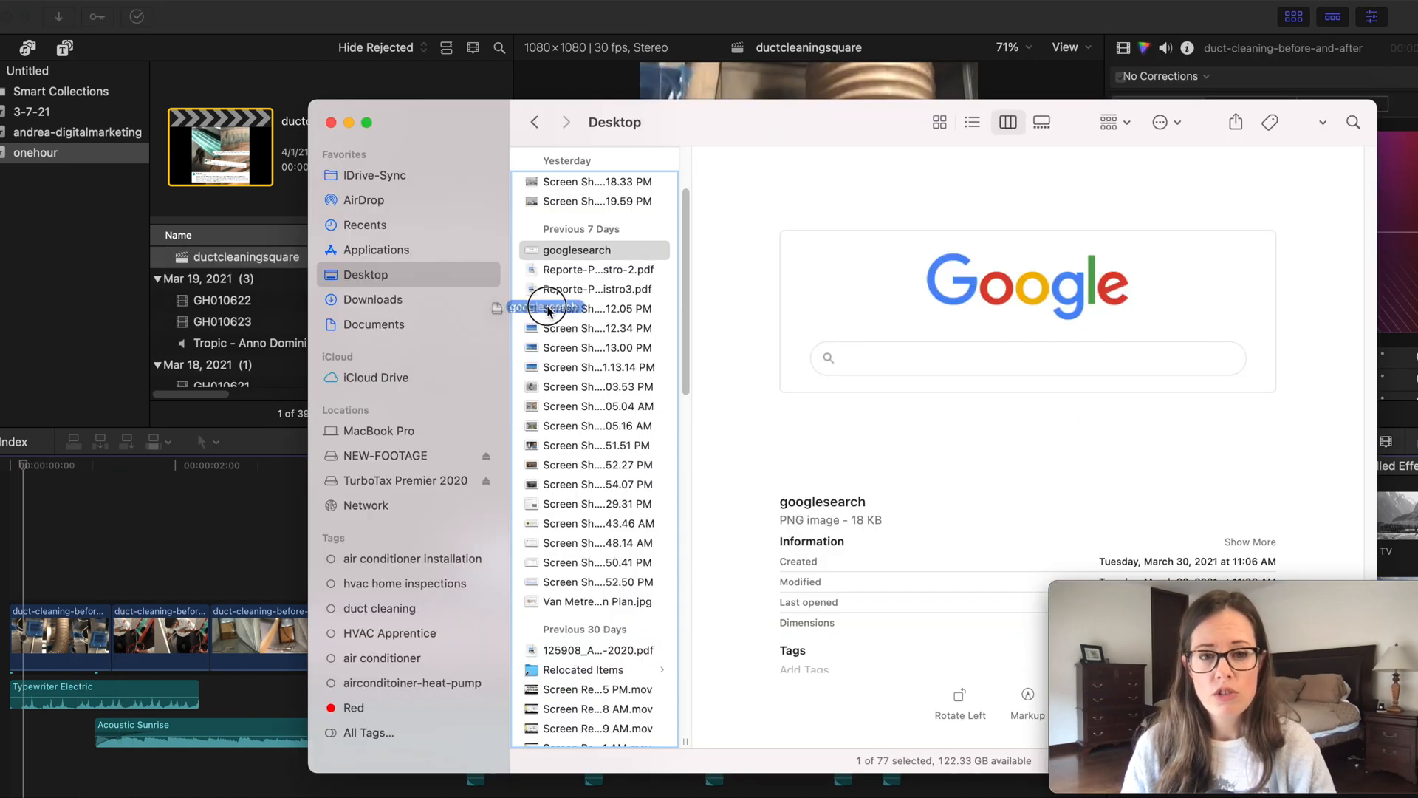
# Drop googlesearch.png above the duct-cleaning footage and turn on its Transform handles.
pyautogui.click(576, 250)
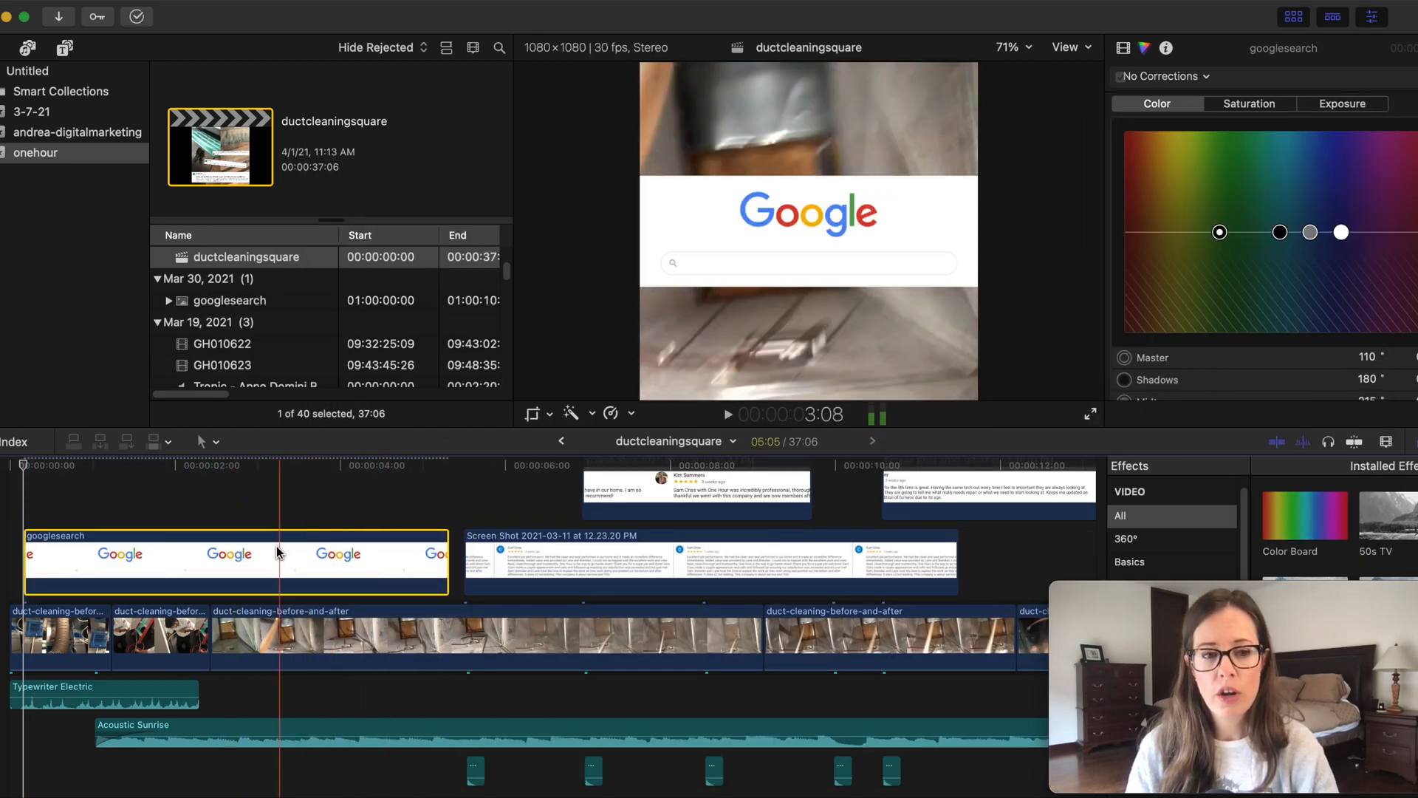
pyautogui.click(571, 413)
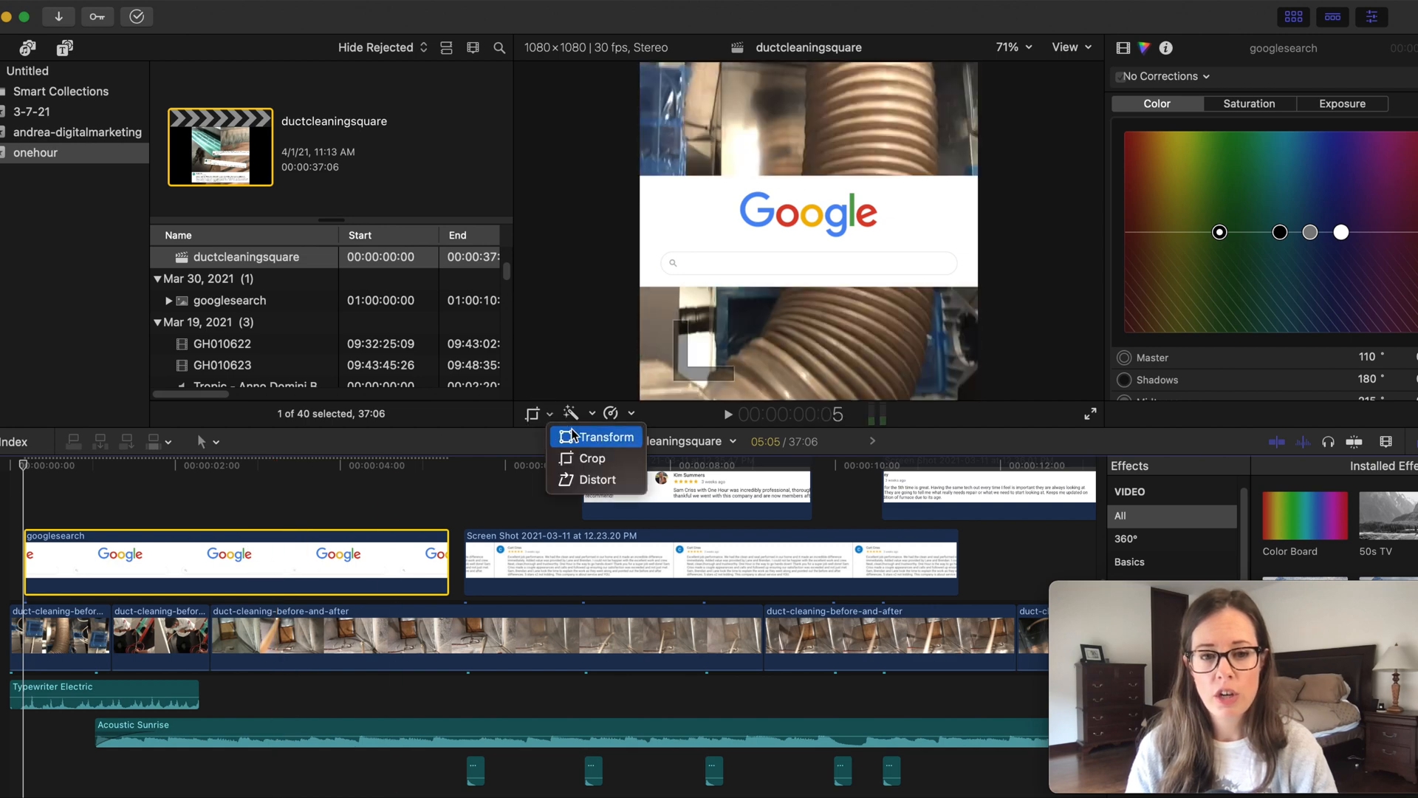
pyautogui.click(608, 437)
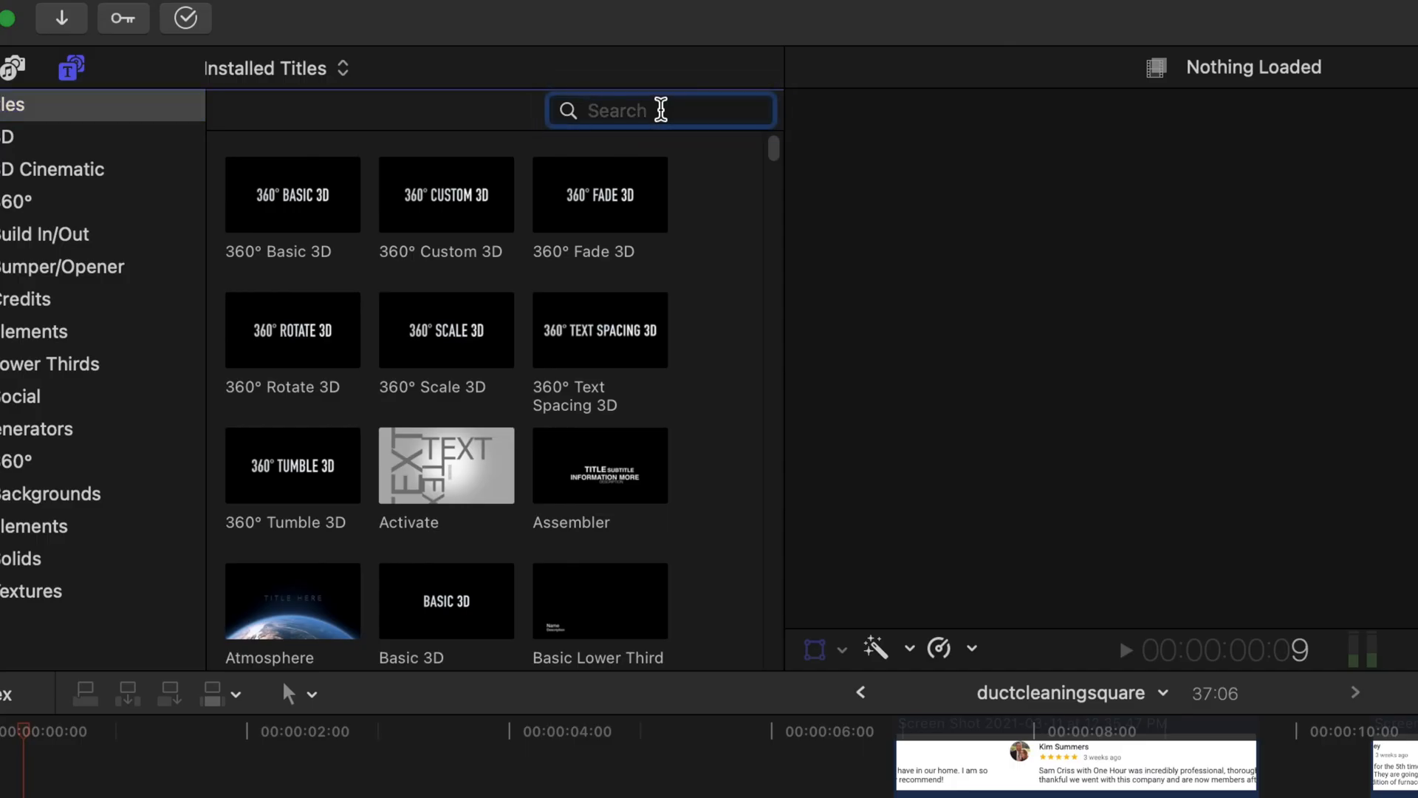
# Search titles for 'type', add Typewriter above googlesearch, and enter 'Does duct cleaning work?'.
pyautogui.write('type')
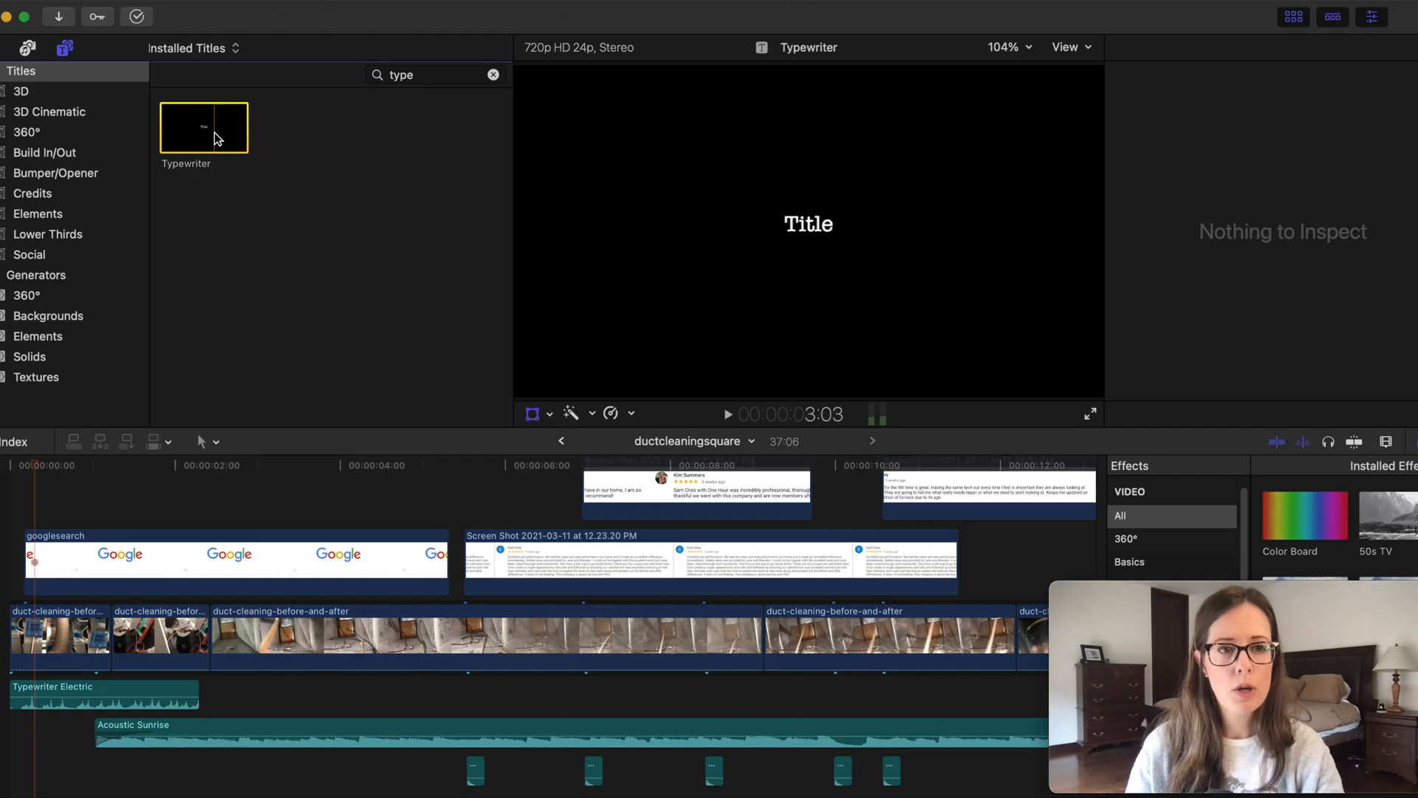
pyautogui.moveTo(204, 126); pyautogui.dragTo(235, 512)
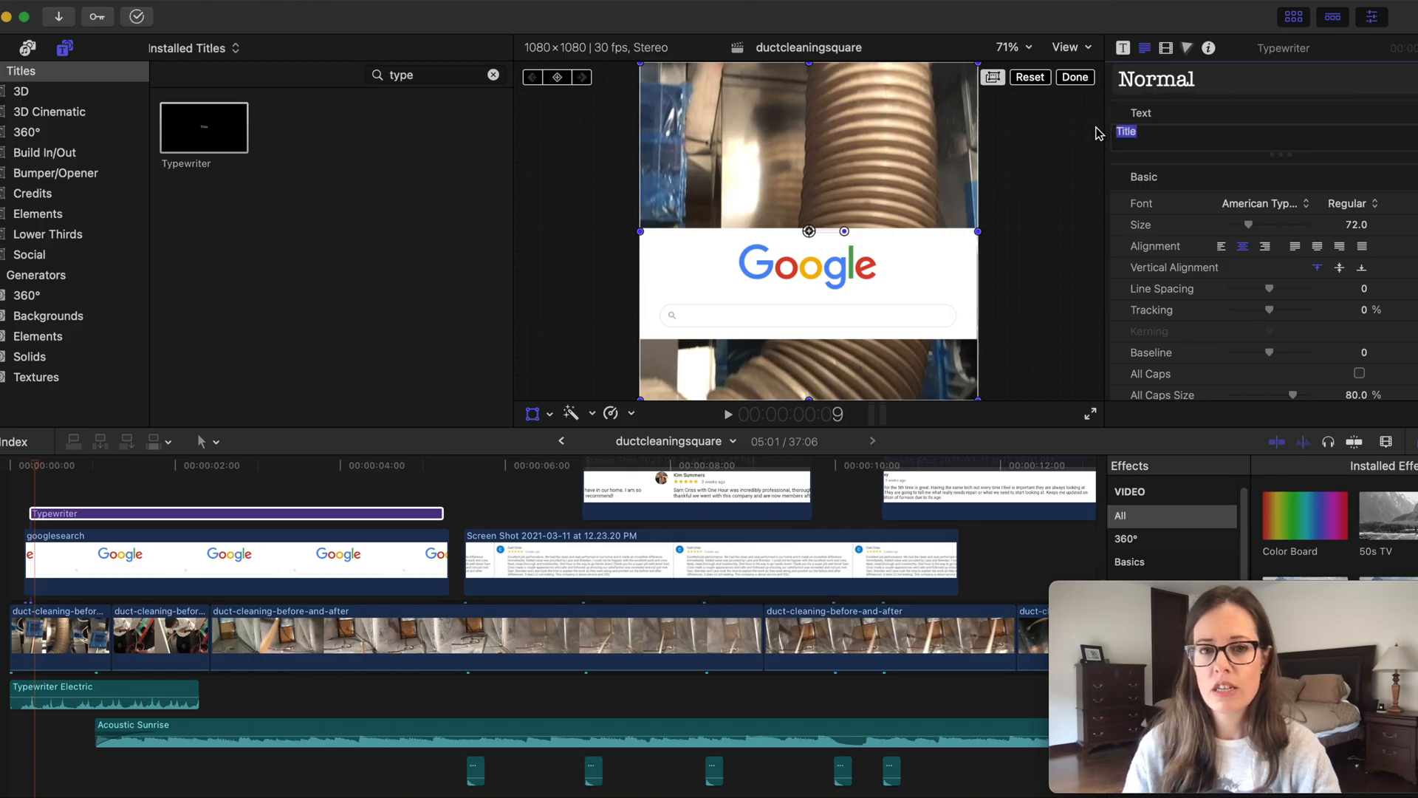
pyautogui.write('Does duct cleaning work?')
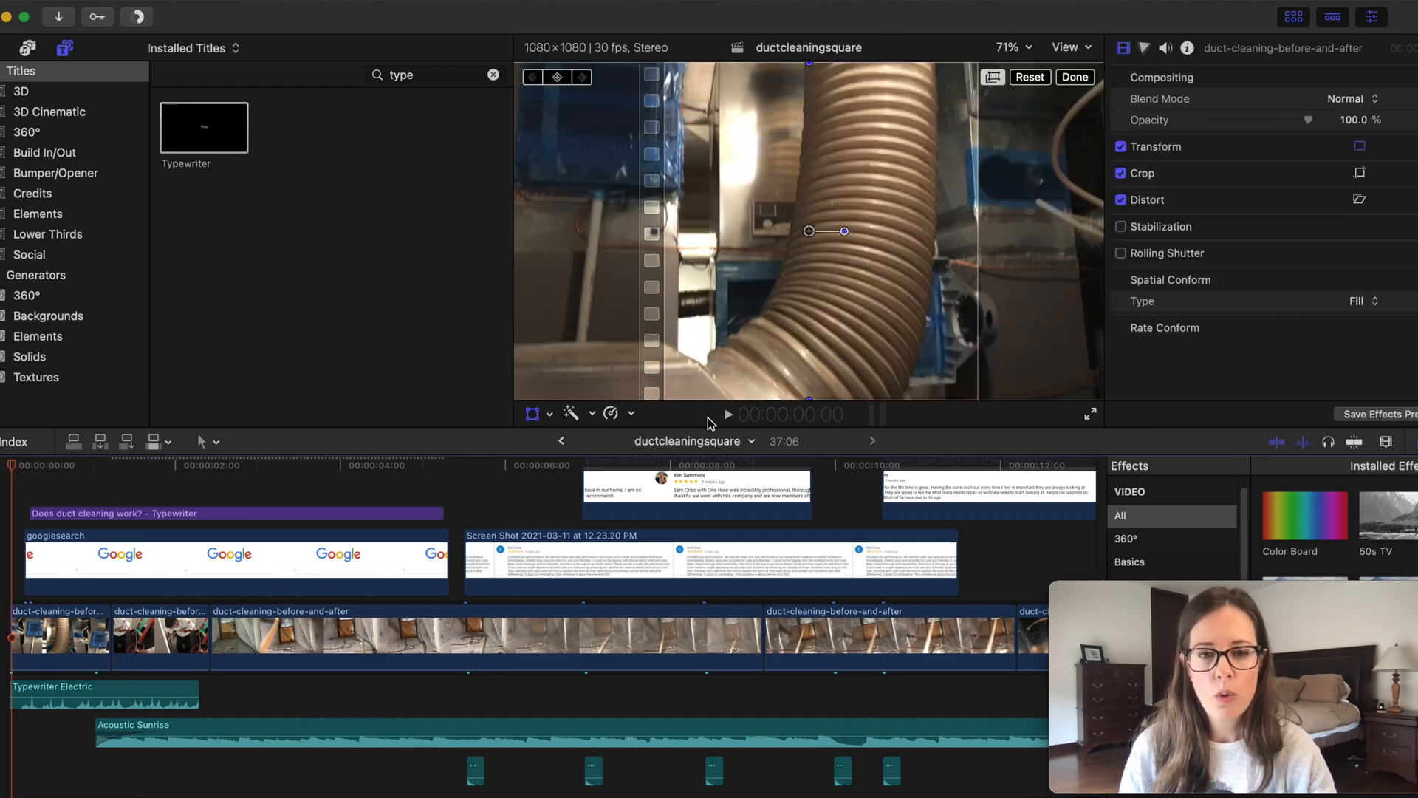
pyautogui.click(728, 414)
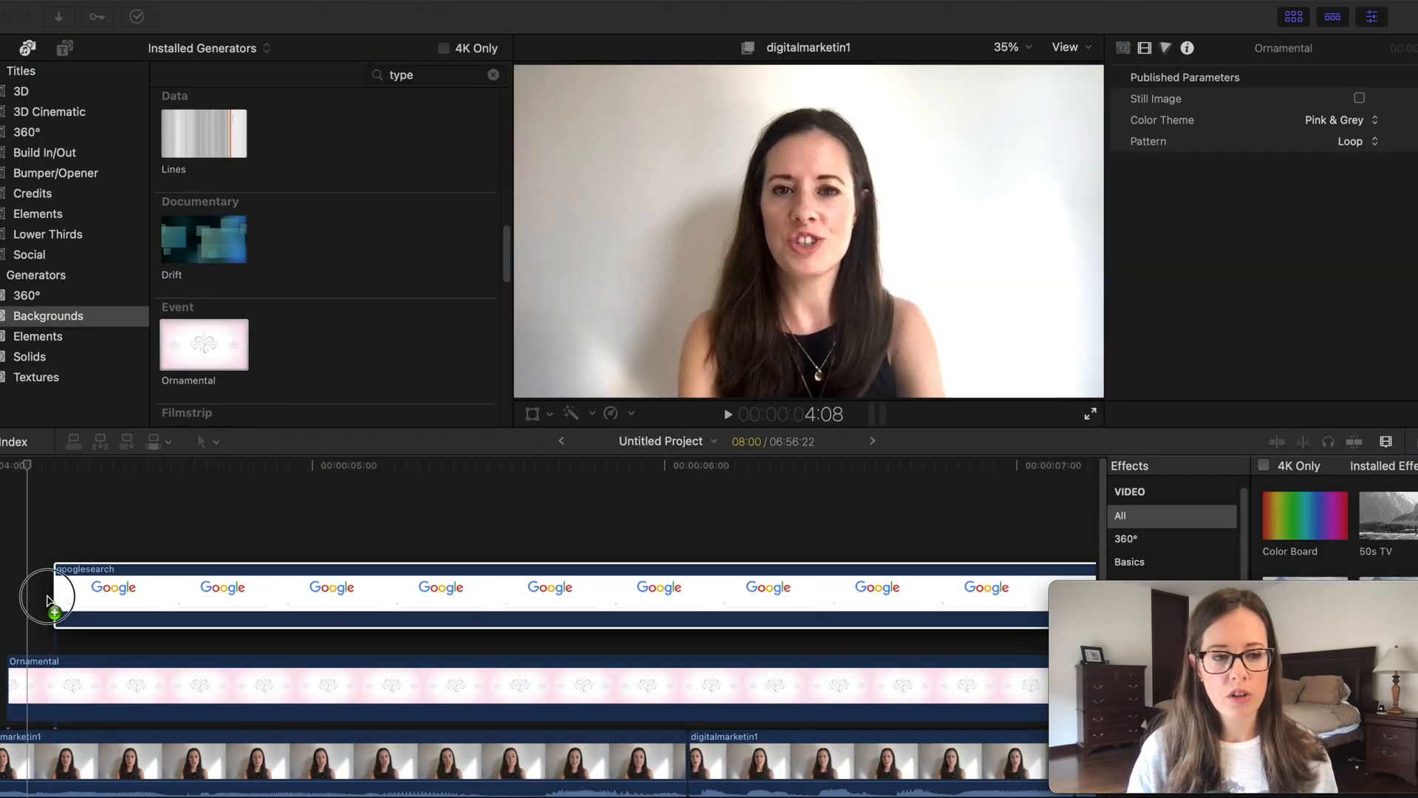
# Drop googlesearch.png onto the timeline above the pink Ornamental background clip.
pyautogui.click(63, 604)
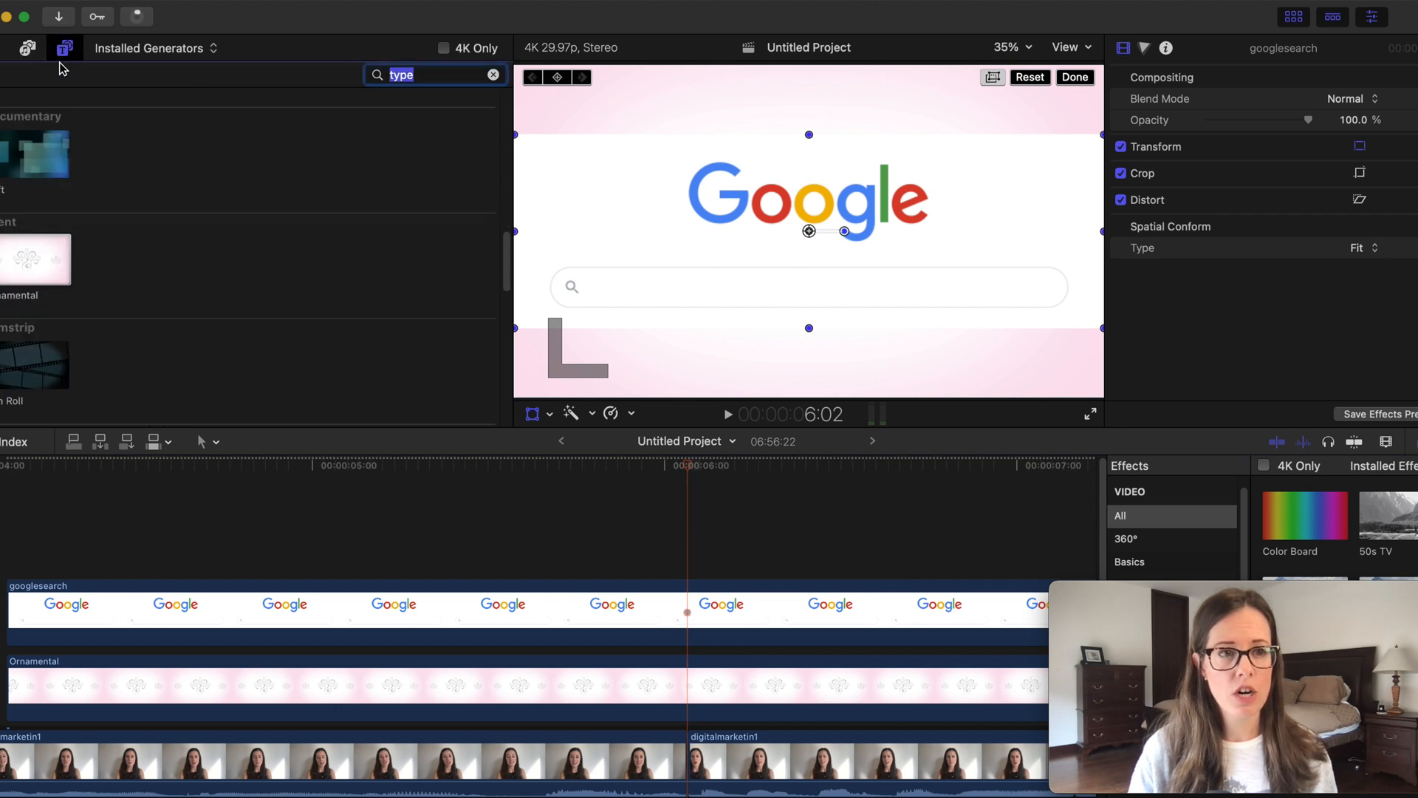
# Add a Typewriter title reading 'What does a Digital Marketing Manager Do?' into the search bar.
pyautogui.click(64, 48)
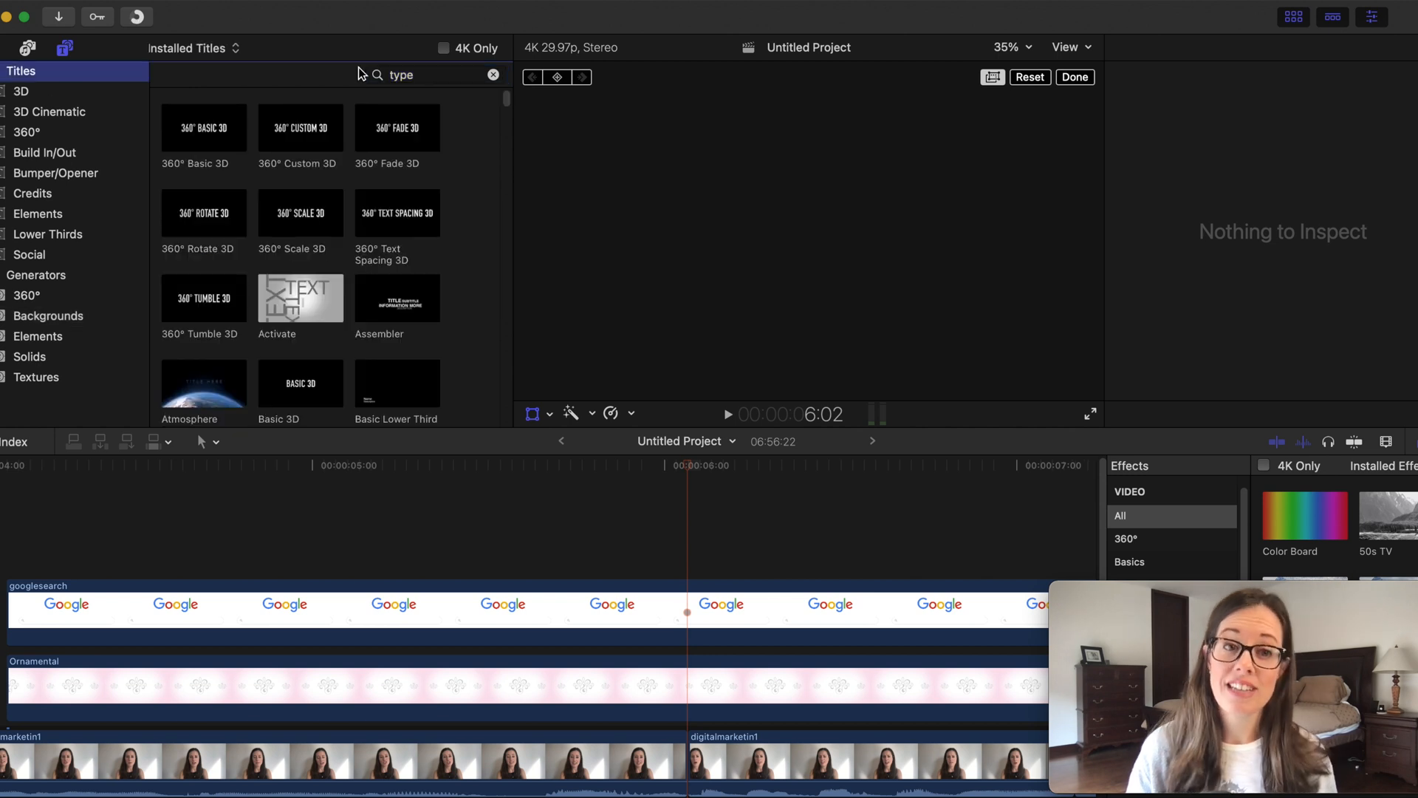
pyautogui.click(434, 75)
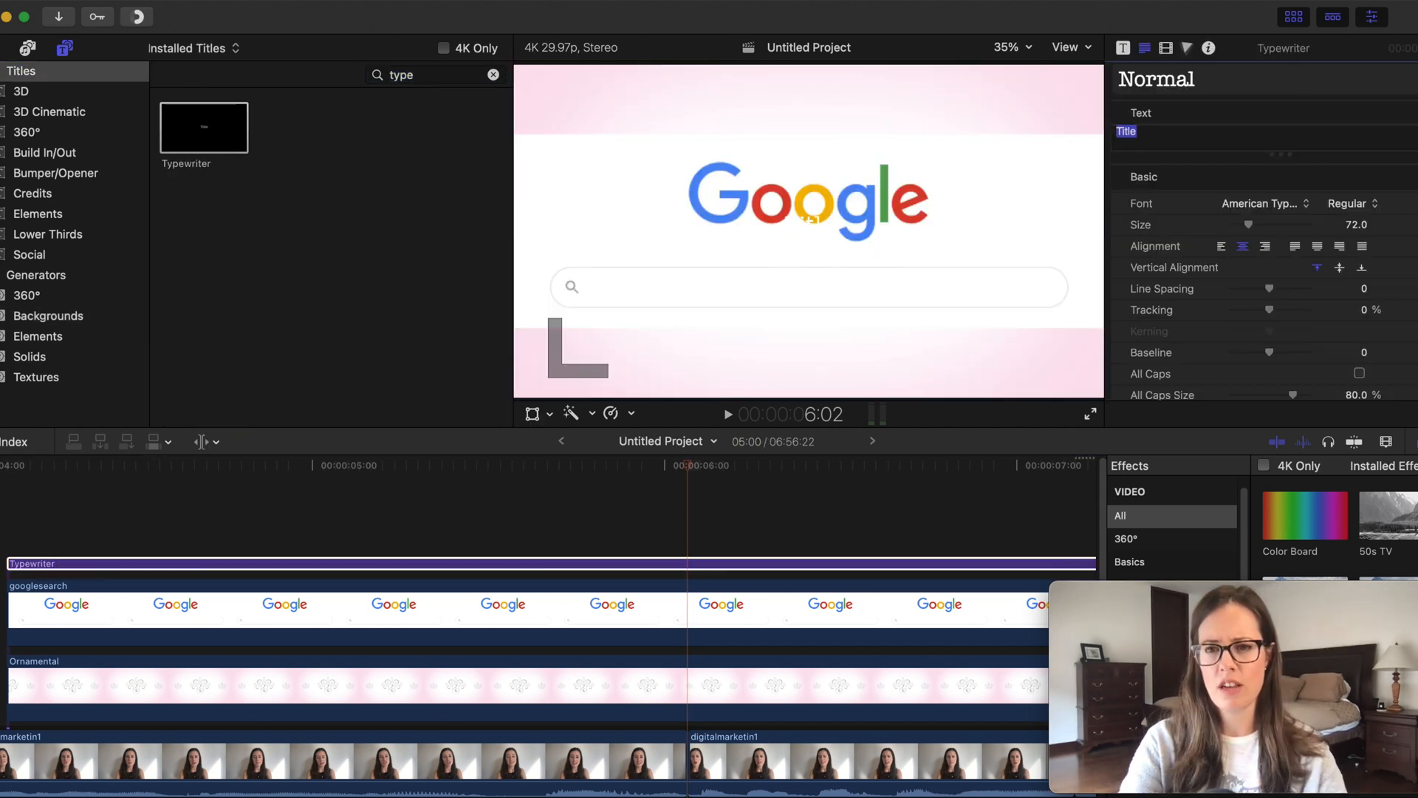
pyautogui.write('What does a Digital Ma')
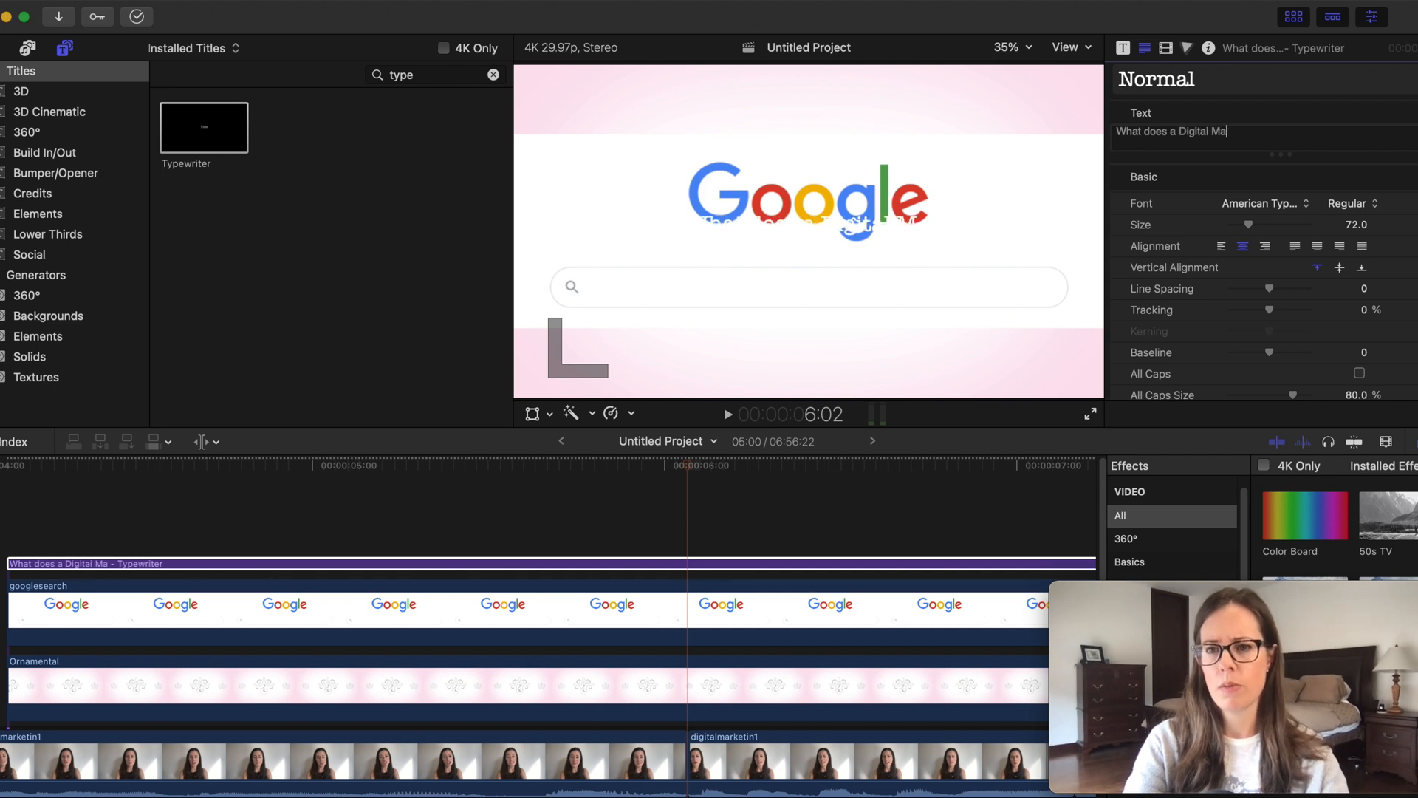
pyautogui.click(1350, 141)
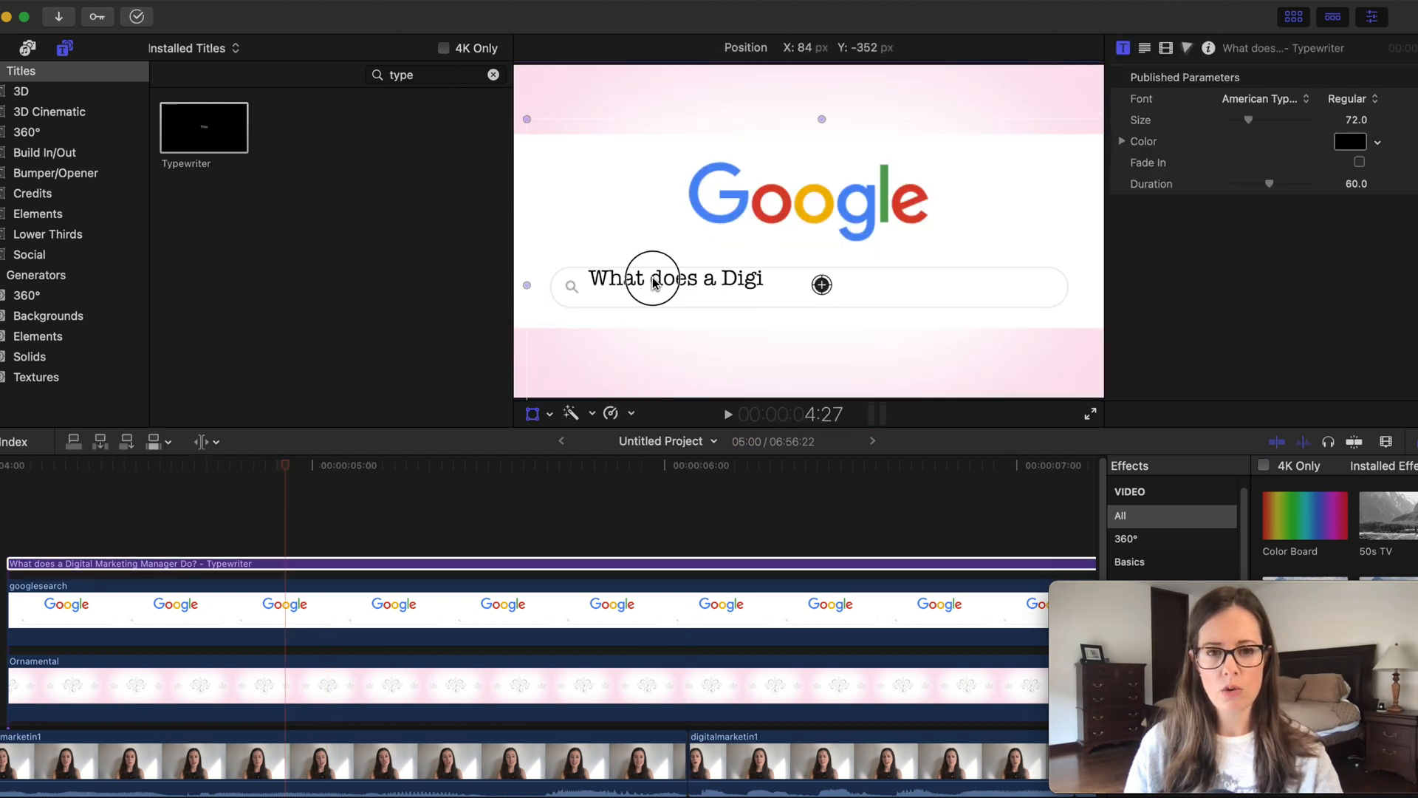
pyautogui.moveTo(652, 278); pyautogui.dragTo(651, 289)
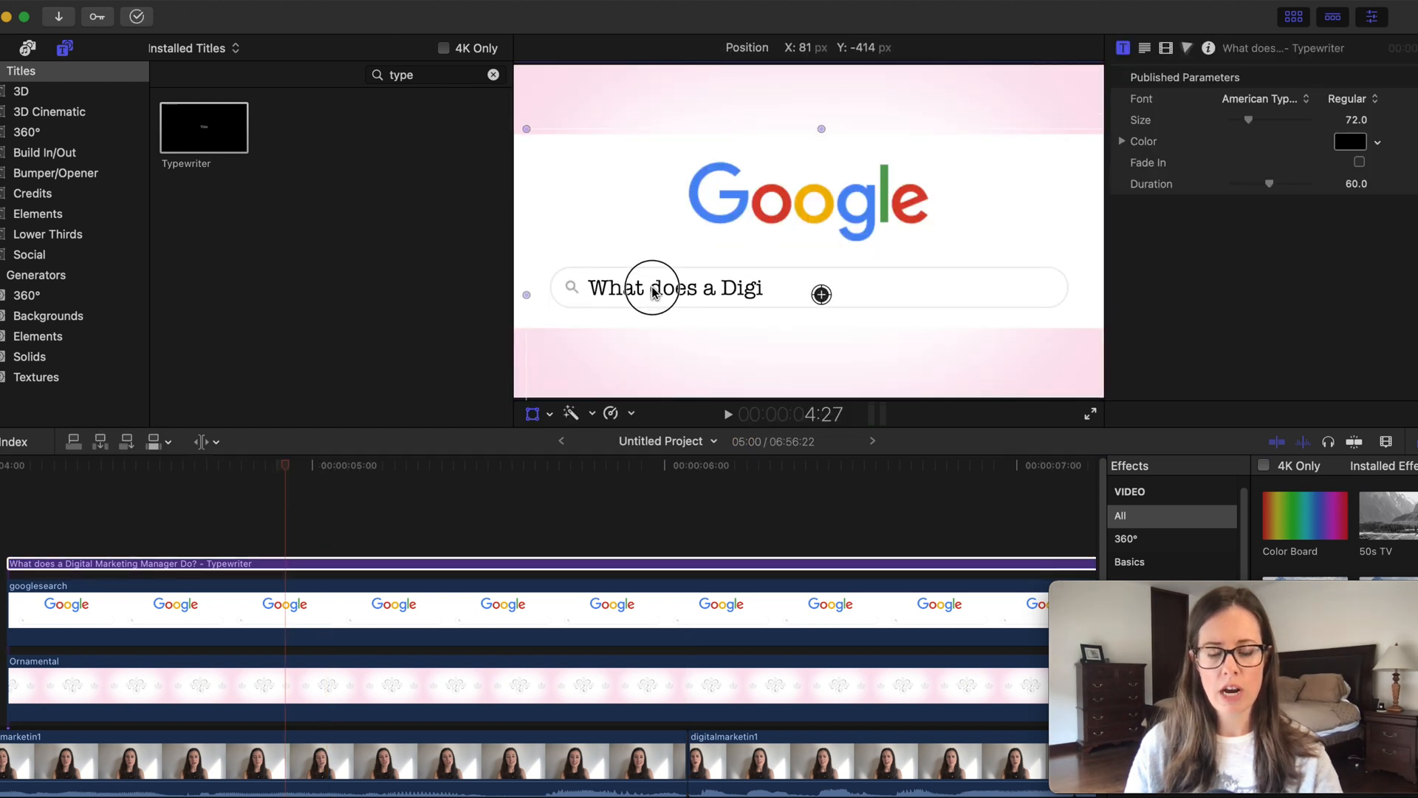